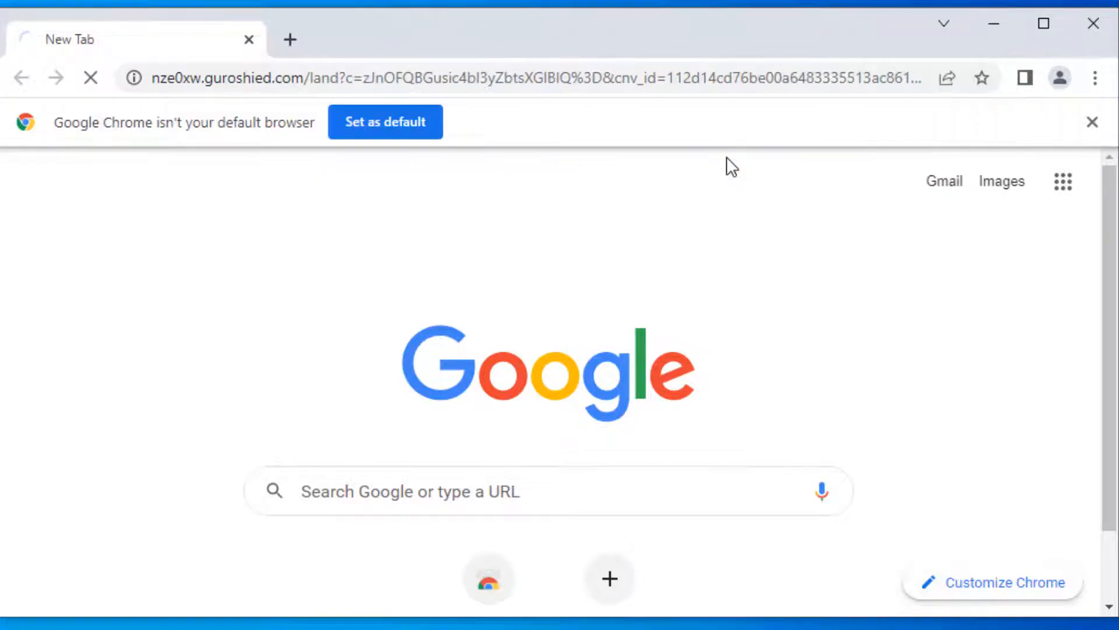
Dismiss the 'Google Chrome isn't your default browser' notice bar.
left_click(1092, 122)
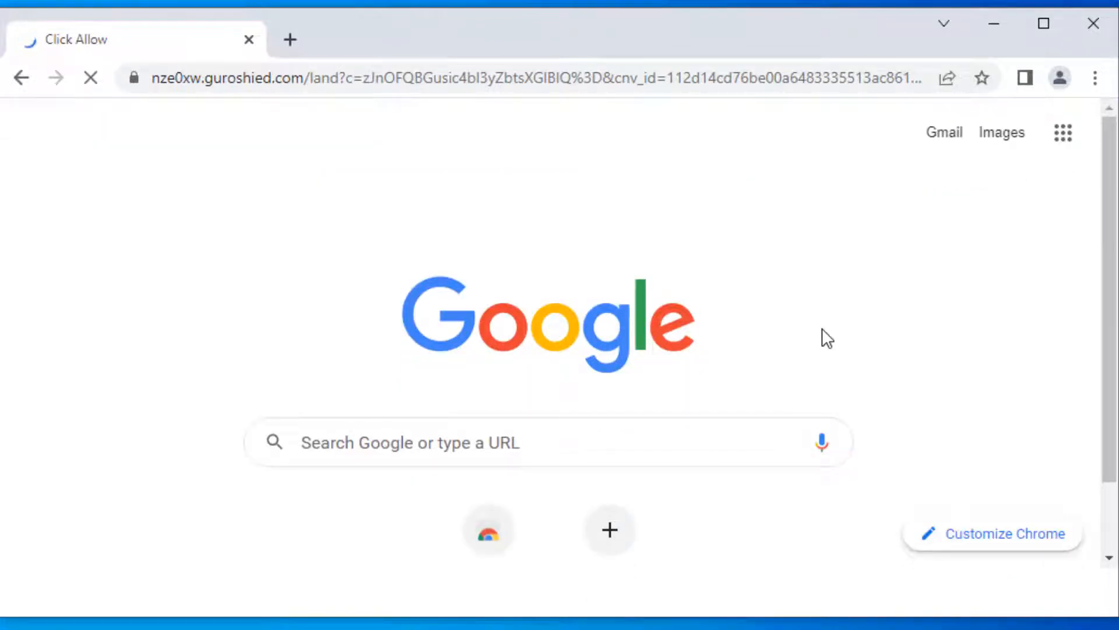
mouse_move(767, 298)
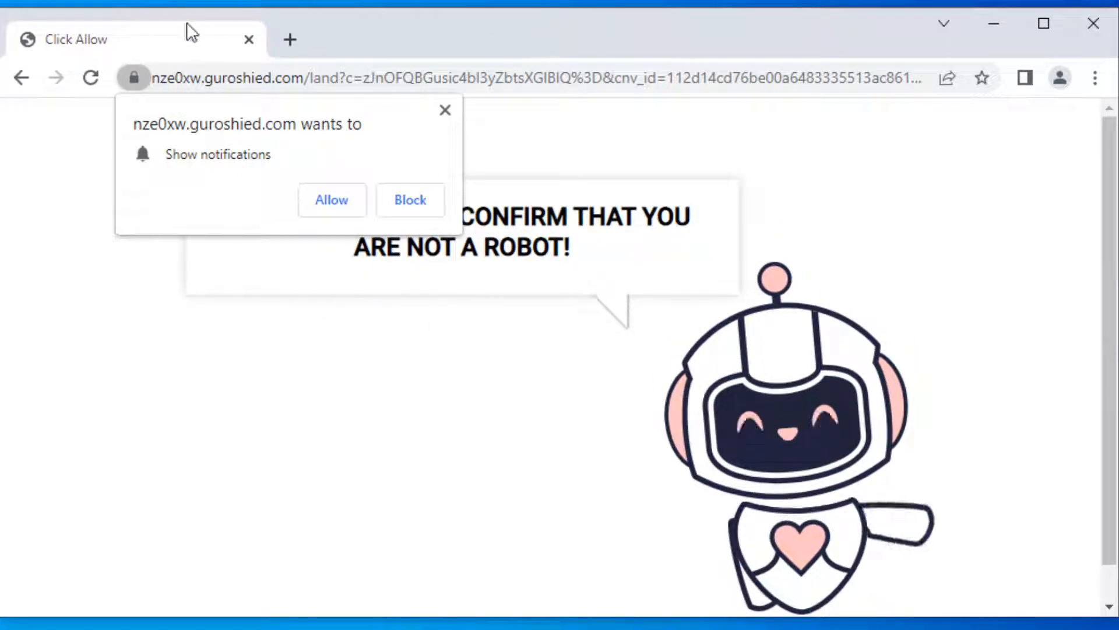
mouse_move(479, 63)
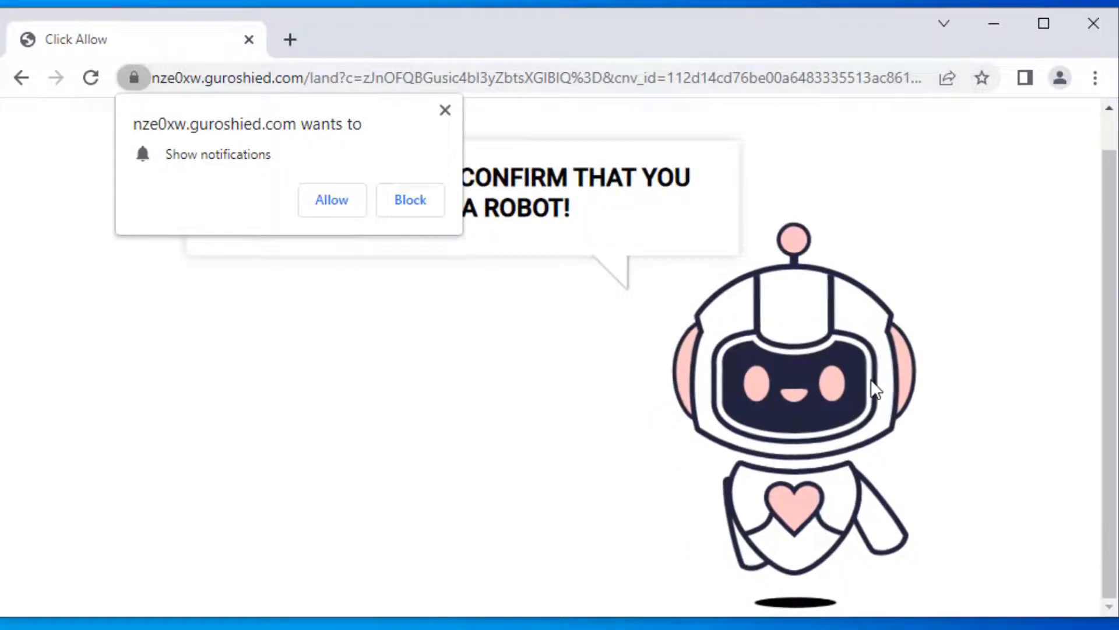
mouse_move(543, 241)
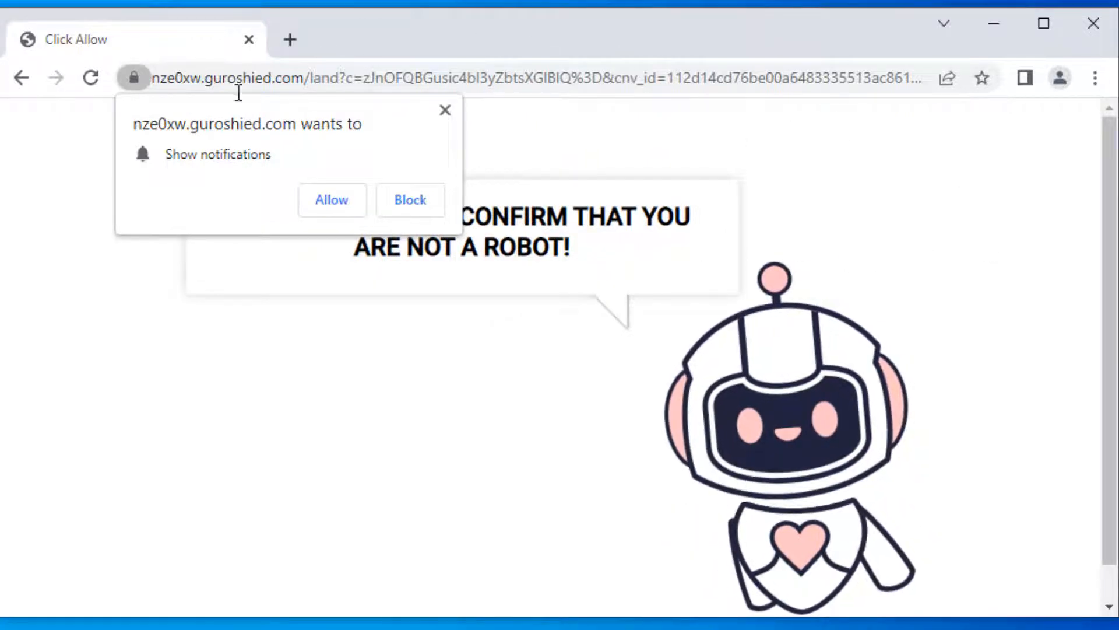
mouse_move(554, 228)
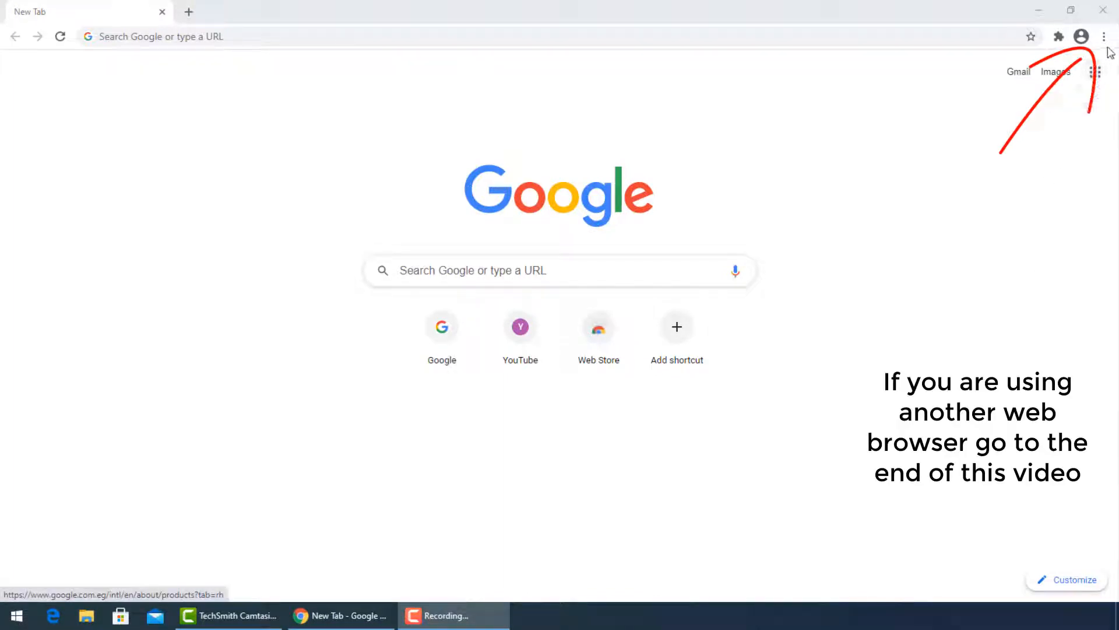
Open Chrome Settings and scroll down to the Privacy and security section.
left_click(1104, 36)
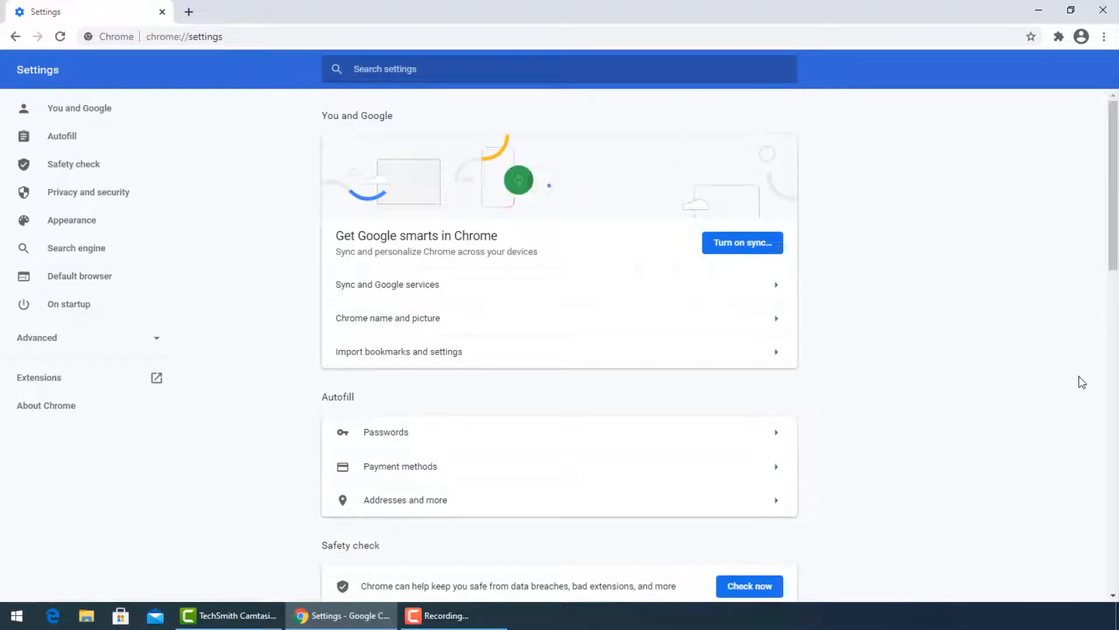
scroll("down", 3)
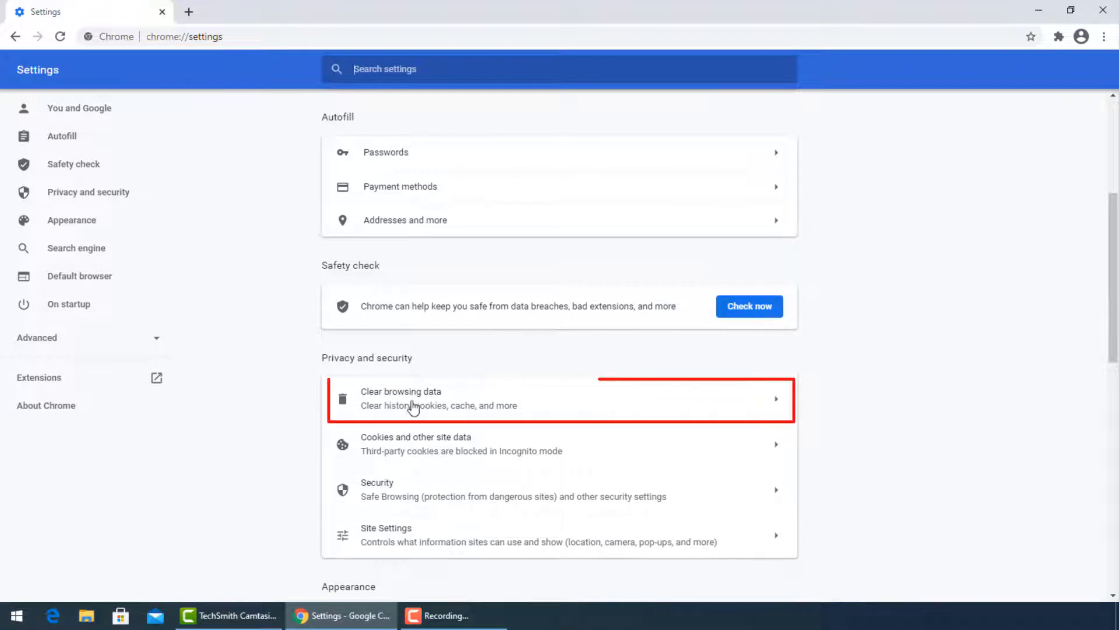
Clear the last 7 days of browsing data with every Advanced data type ticked.
left_click(410, 405)
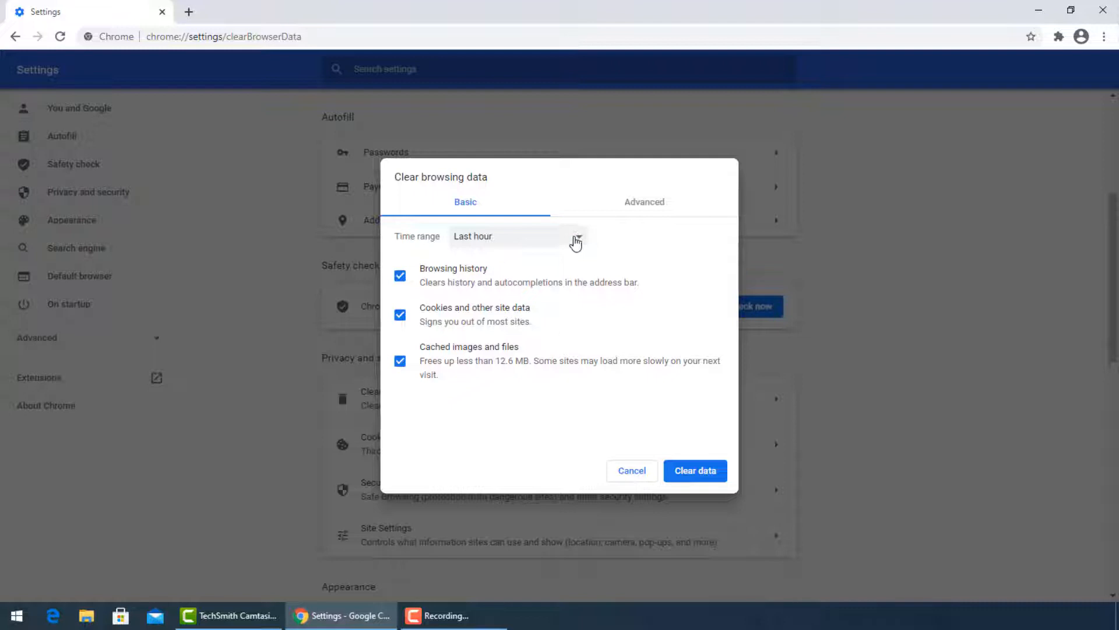
left_click(517, 236)
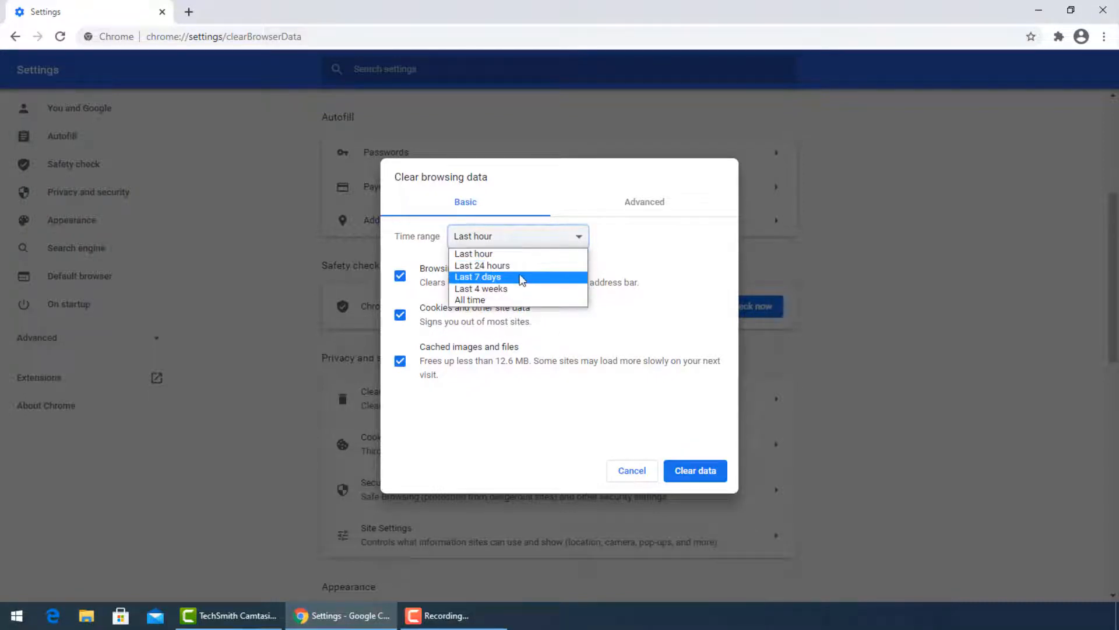
left_click(478, 277)
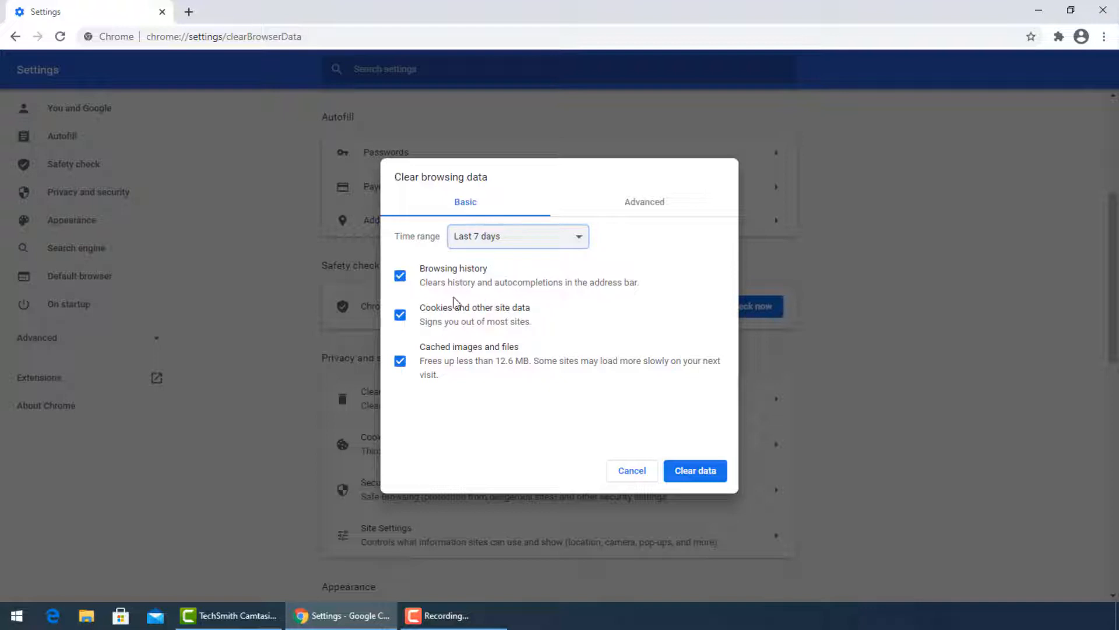
mouse_move(600, 270)
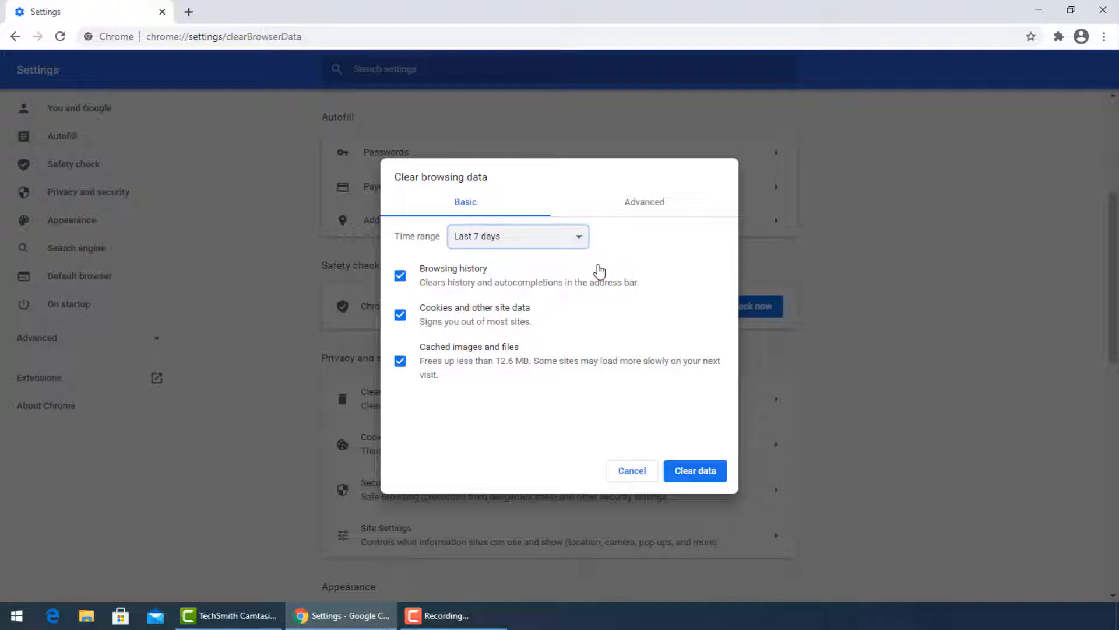
left_click(644, 202)
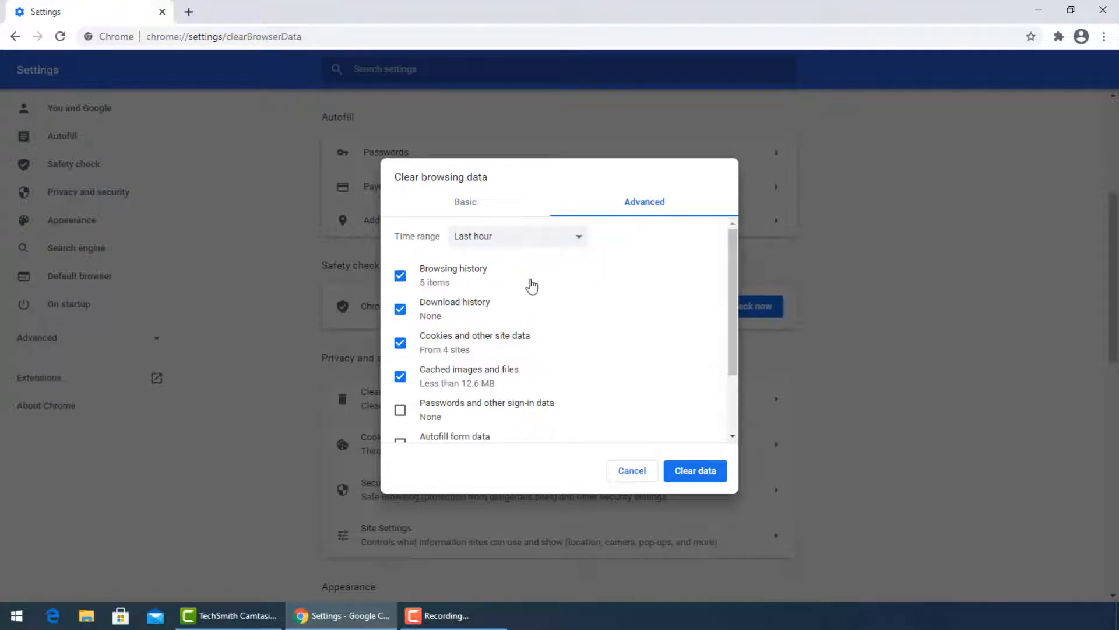
left_click(518, 237)
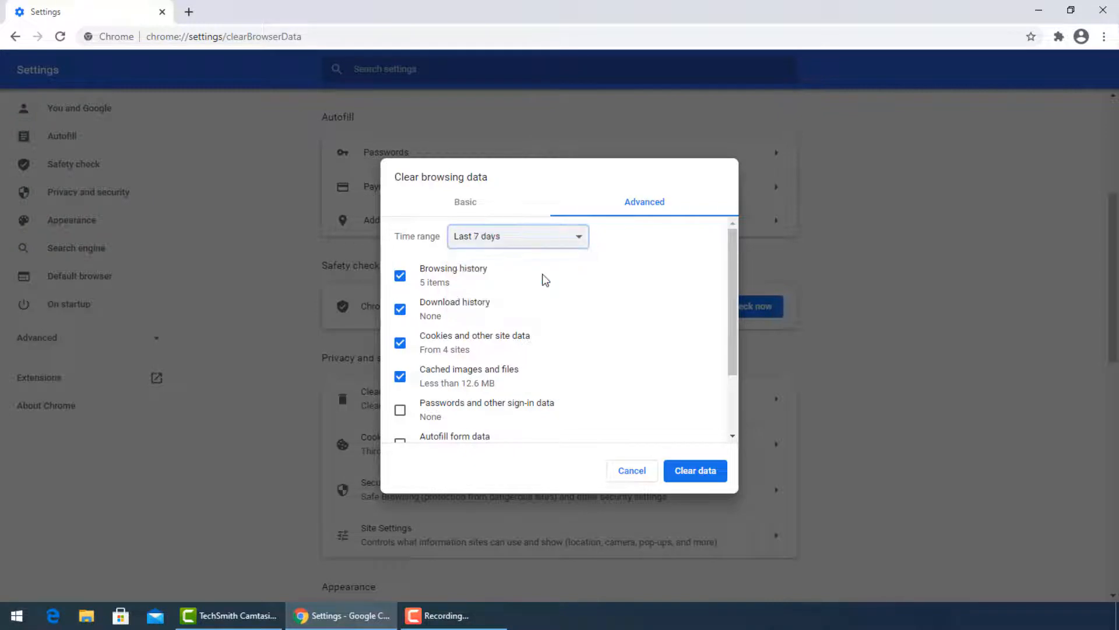
mouse_move(459, 356)
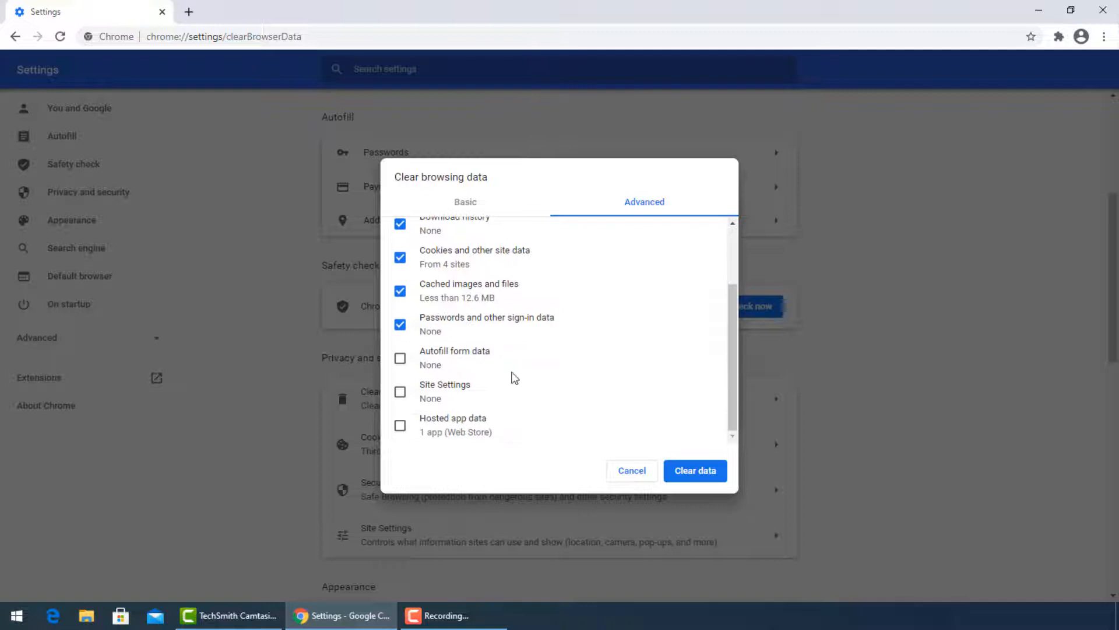
left_click(399, 358)
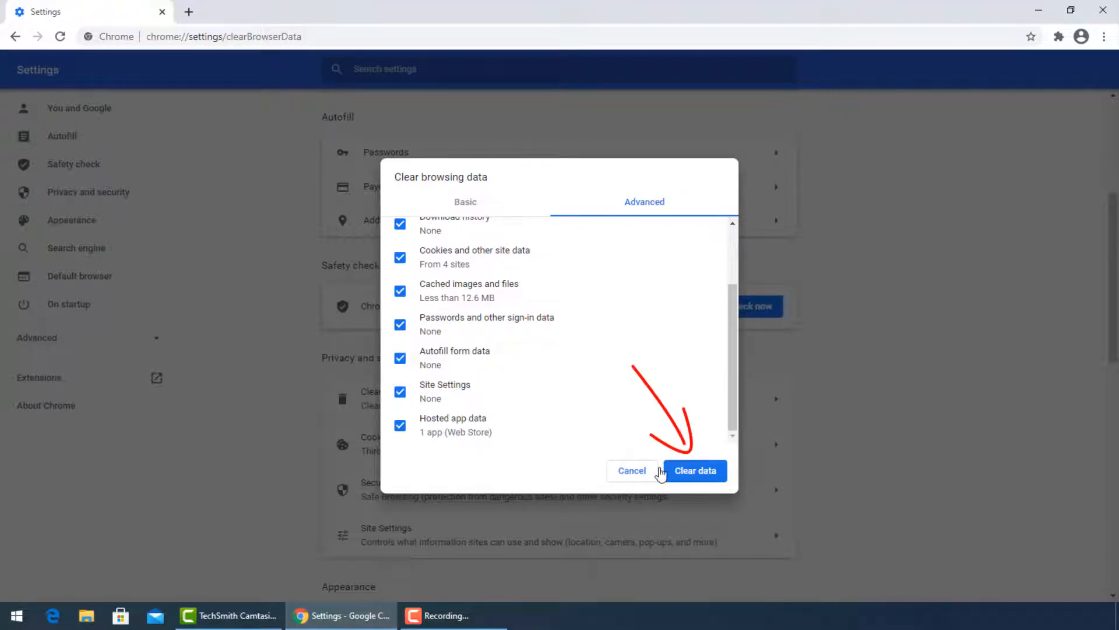
left_click(694, 471)
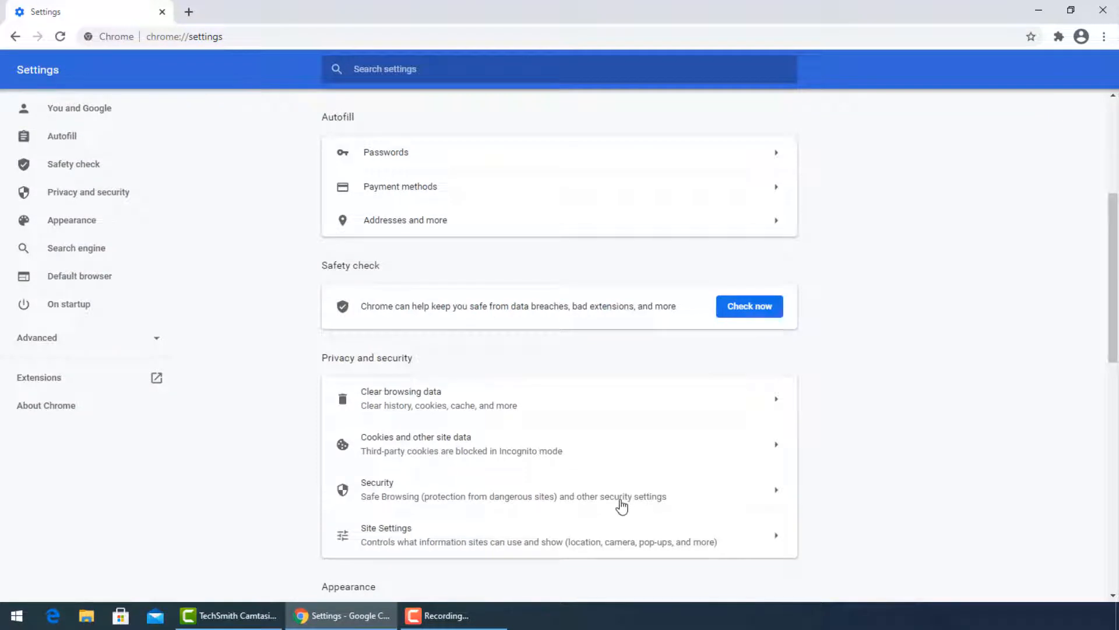
mouse_move(797, 398)
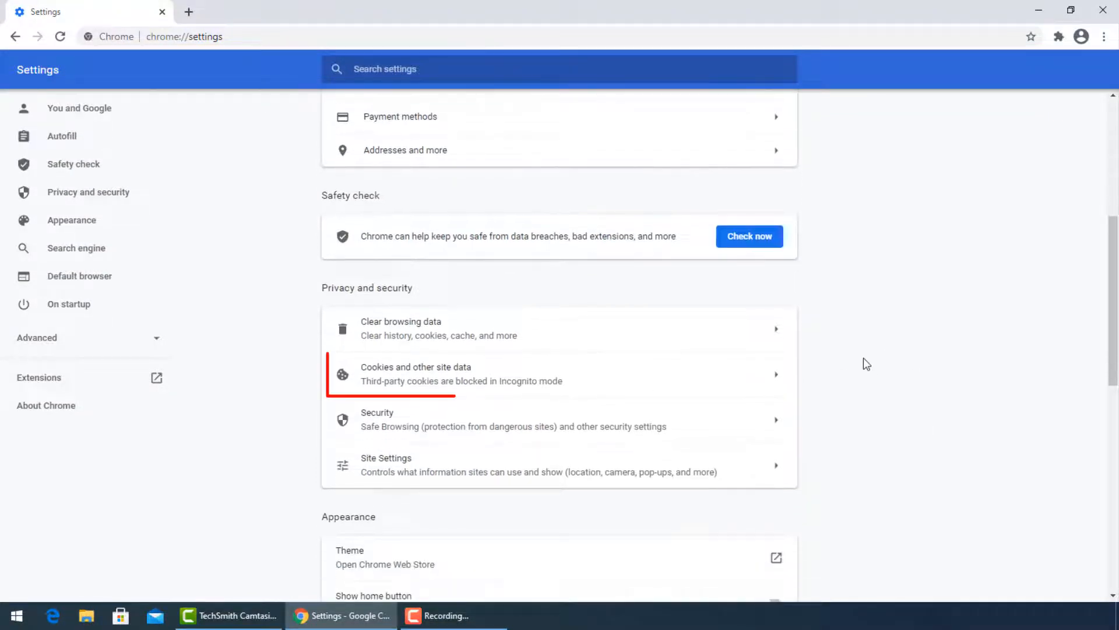
Enable 'Clear cookies and site data when you quit Chrome' and confirm 'Do Not Track'.
left_click(417, 374)
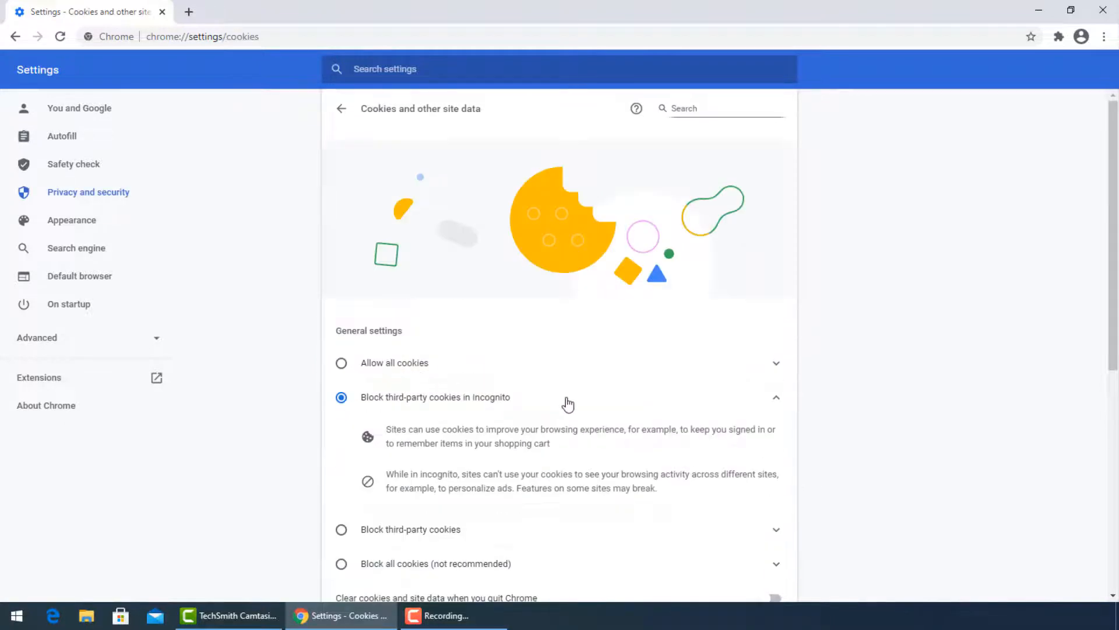
scroll("down", 3)
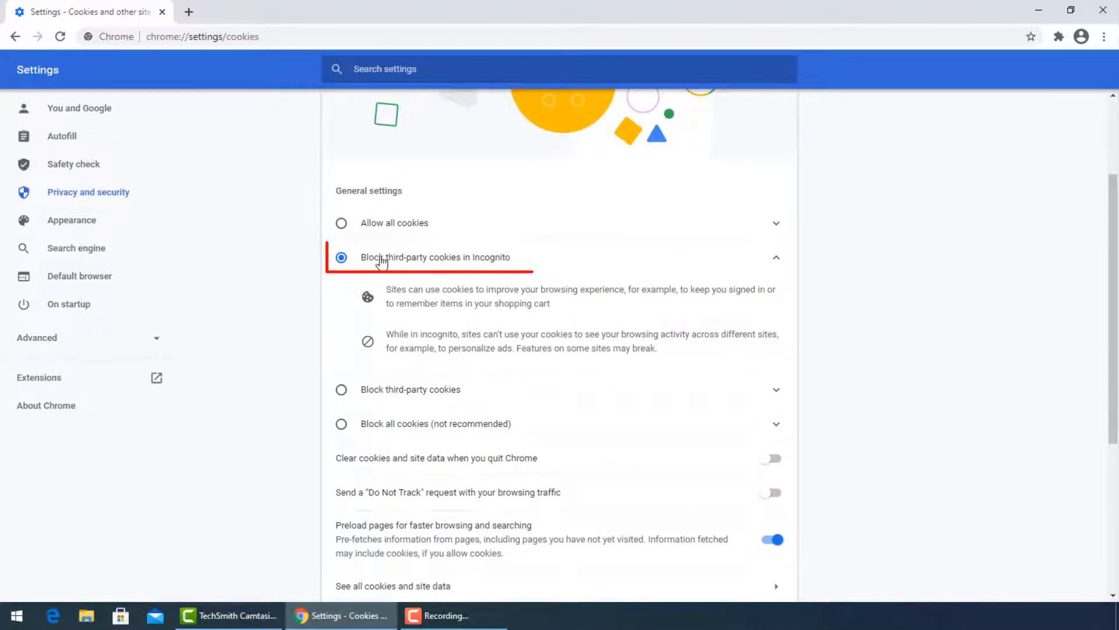
scroll("down", 3)
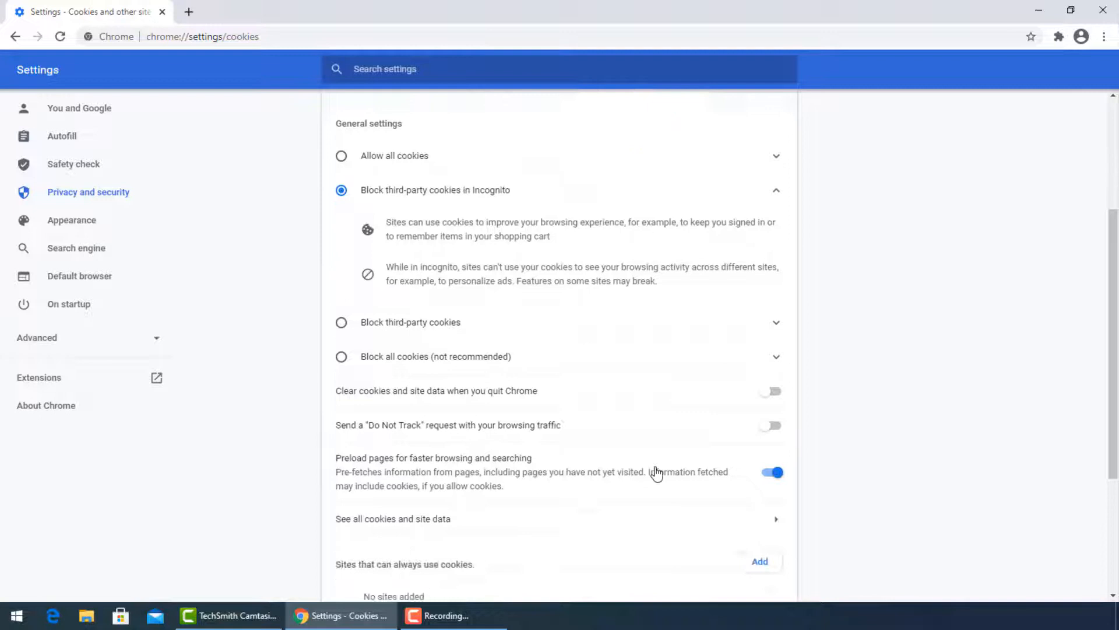
scroll("down", 3)
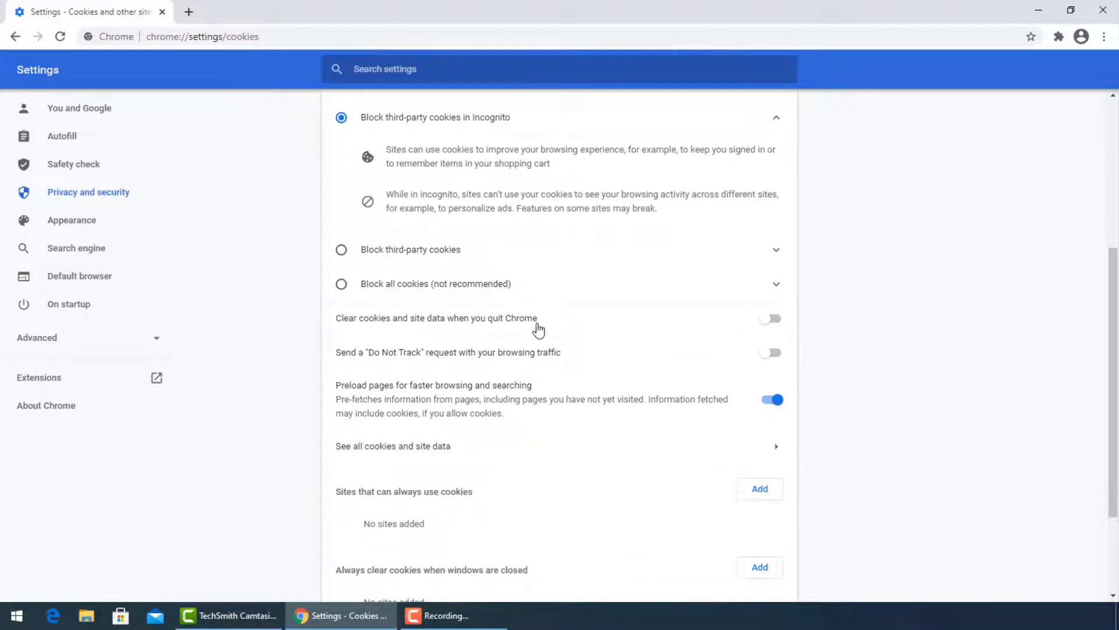
left_click(771, 318)
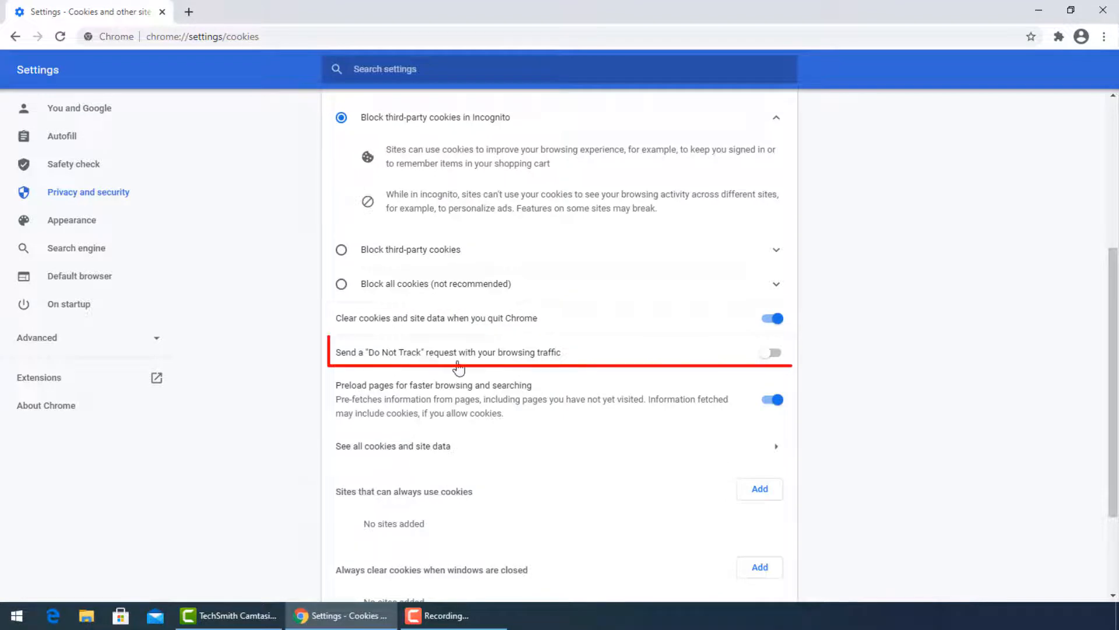
scroll("down", 3)
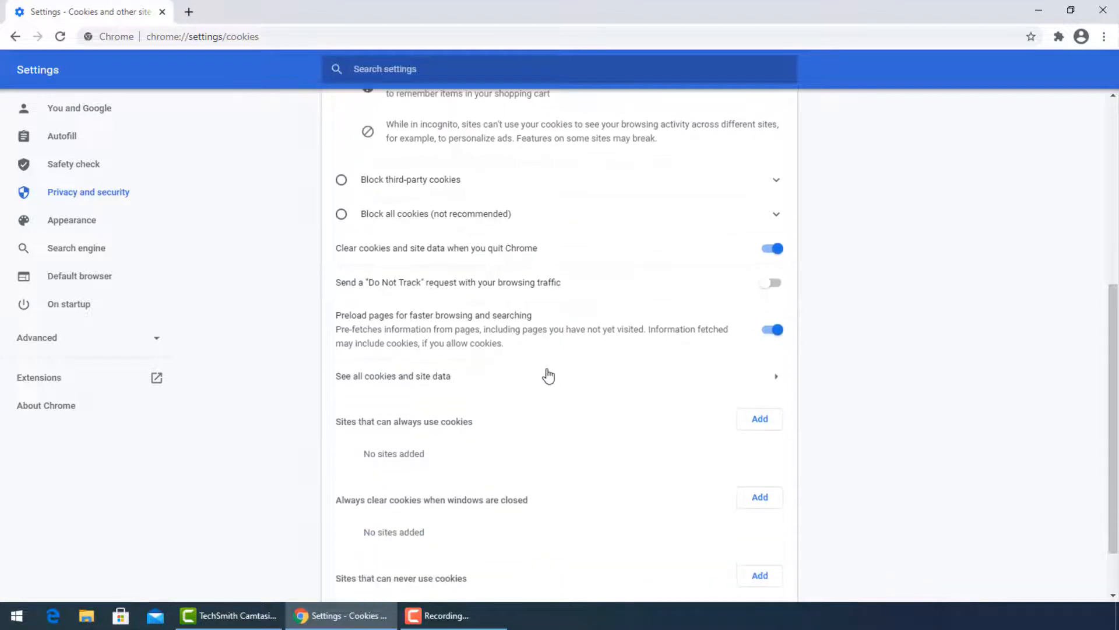
left_click(771, 284)
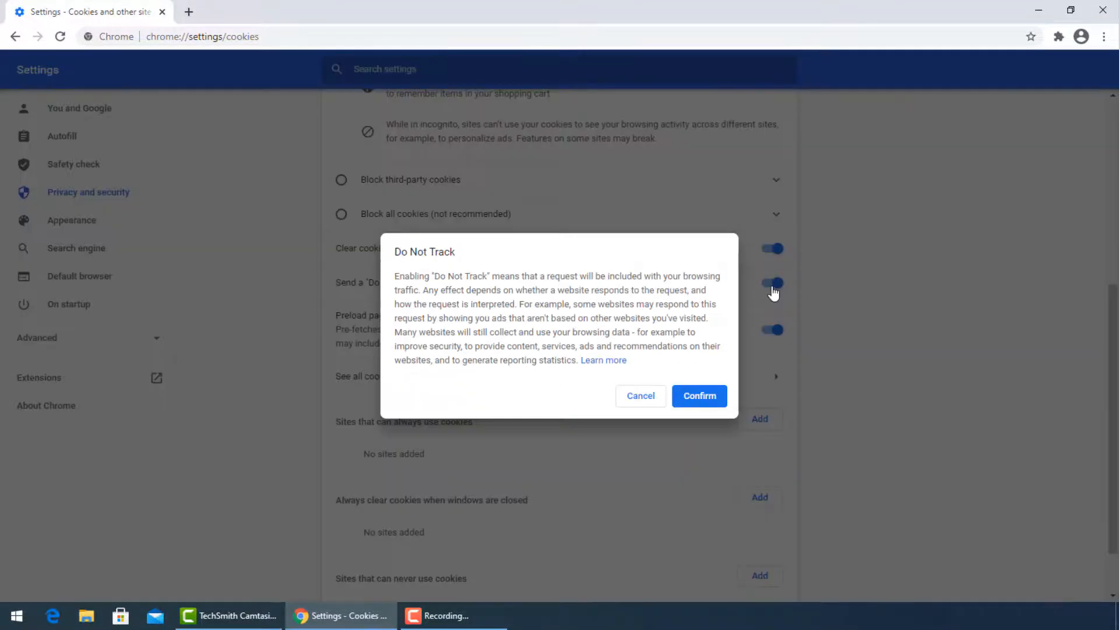
left_click(700, 396)
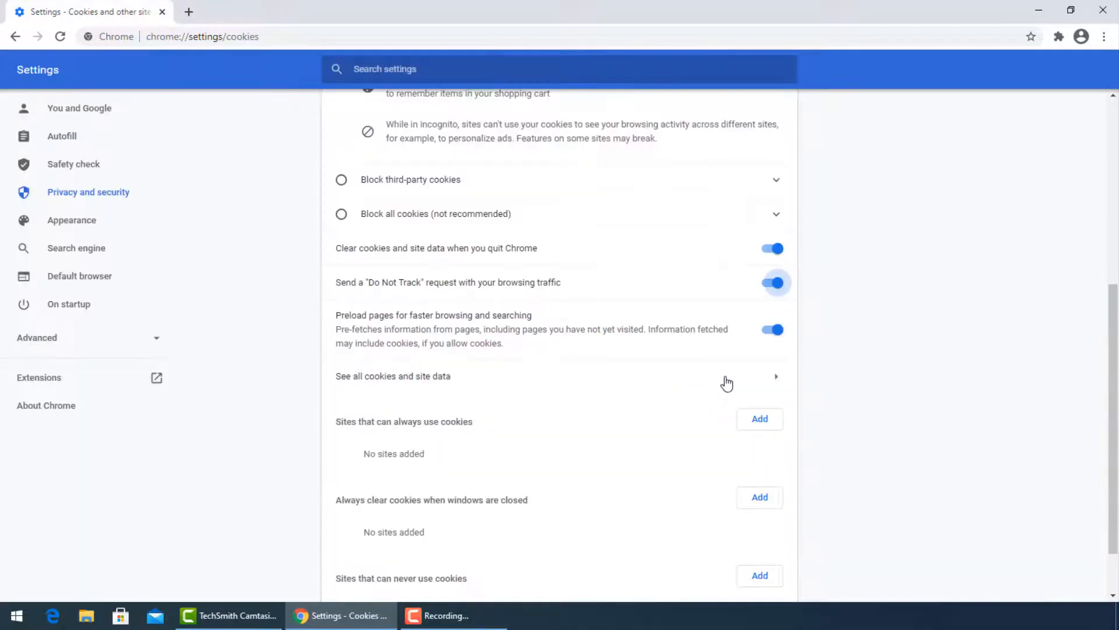
scroll("down", 3)
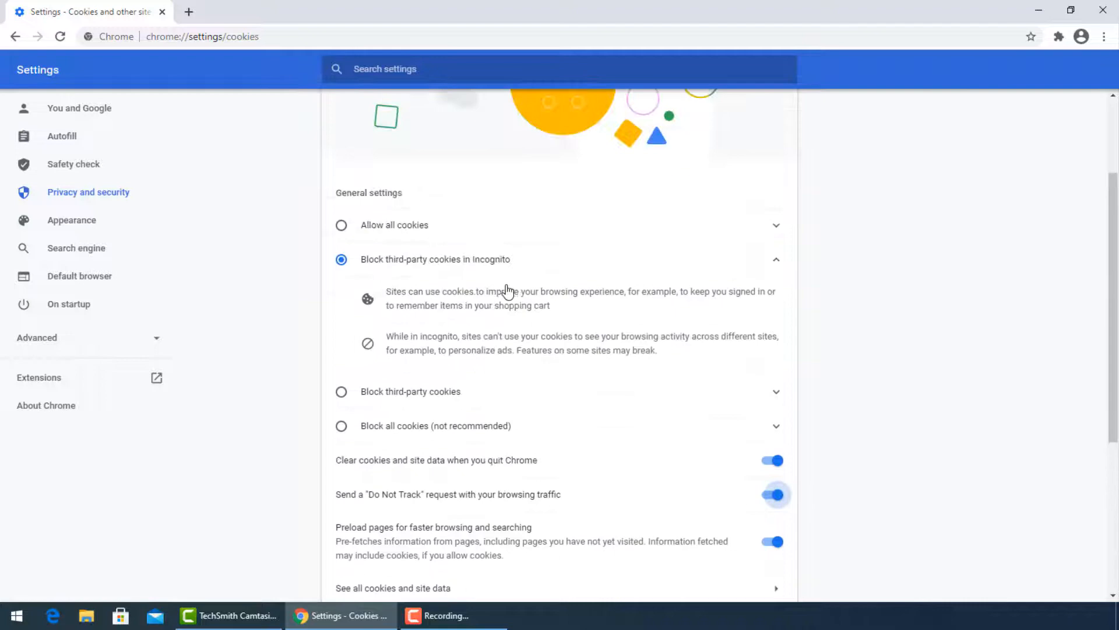
Go back from cookie settings to the main Settings page.
left_click(17, 37)
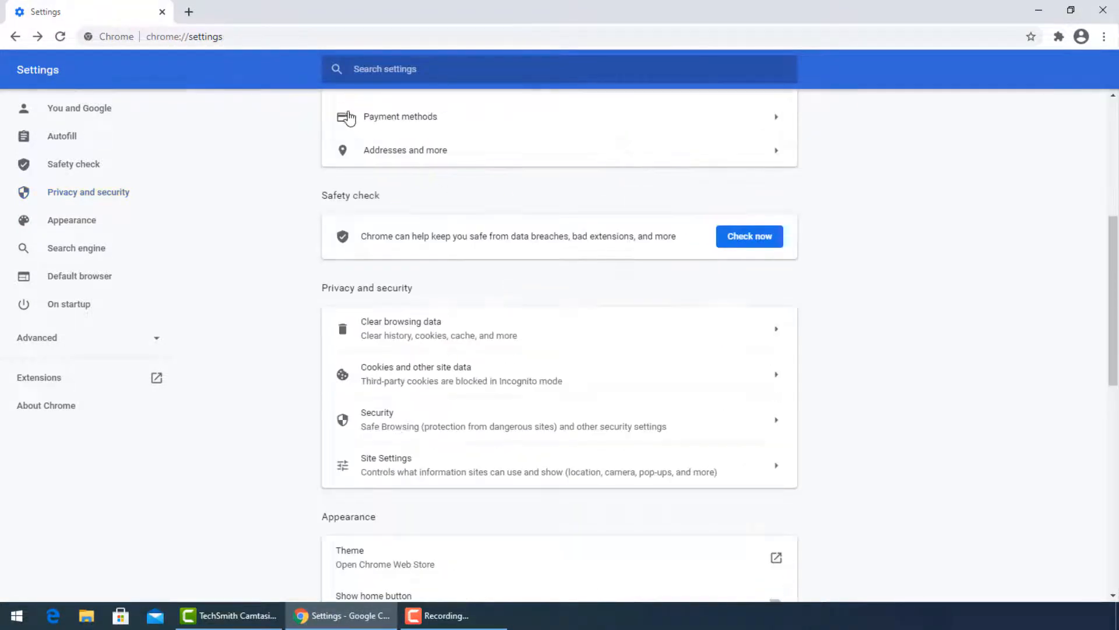
mouse_move(526, 424)
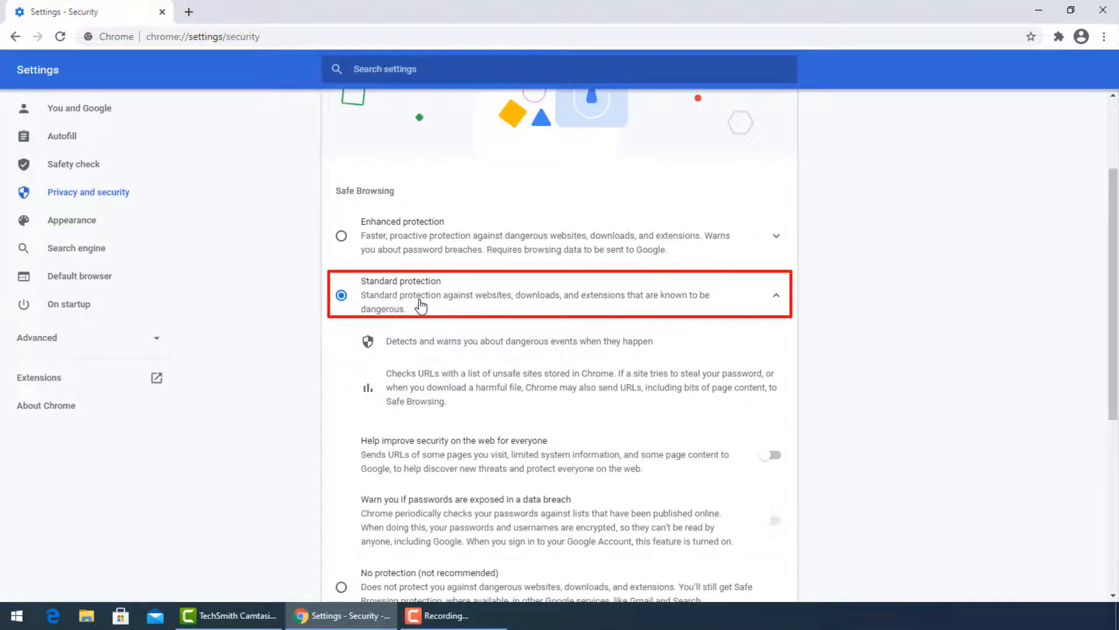
scroll("down", 3)
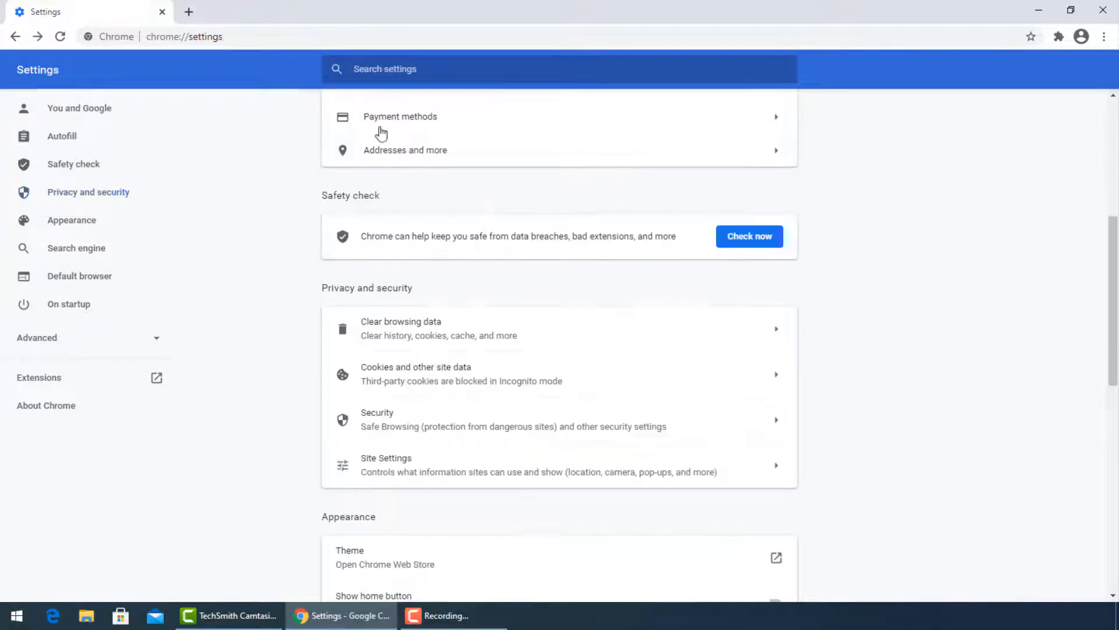
Block all sites from accessing location and camera in Site Settings.
left_click(386, 458)
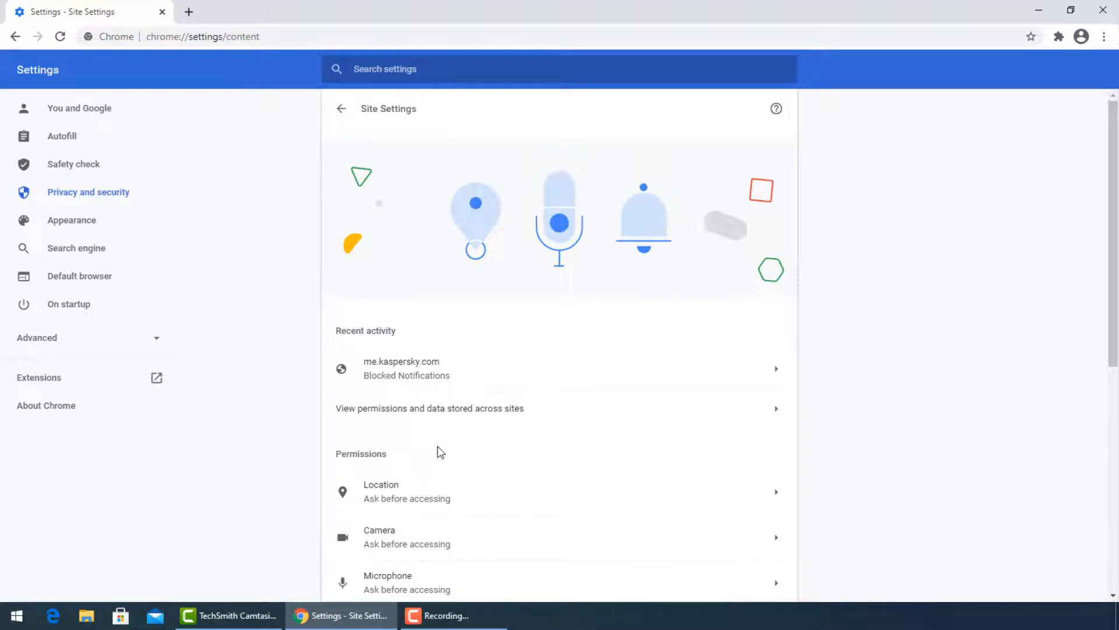
scroll("down", 3)
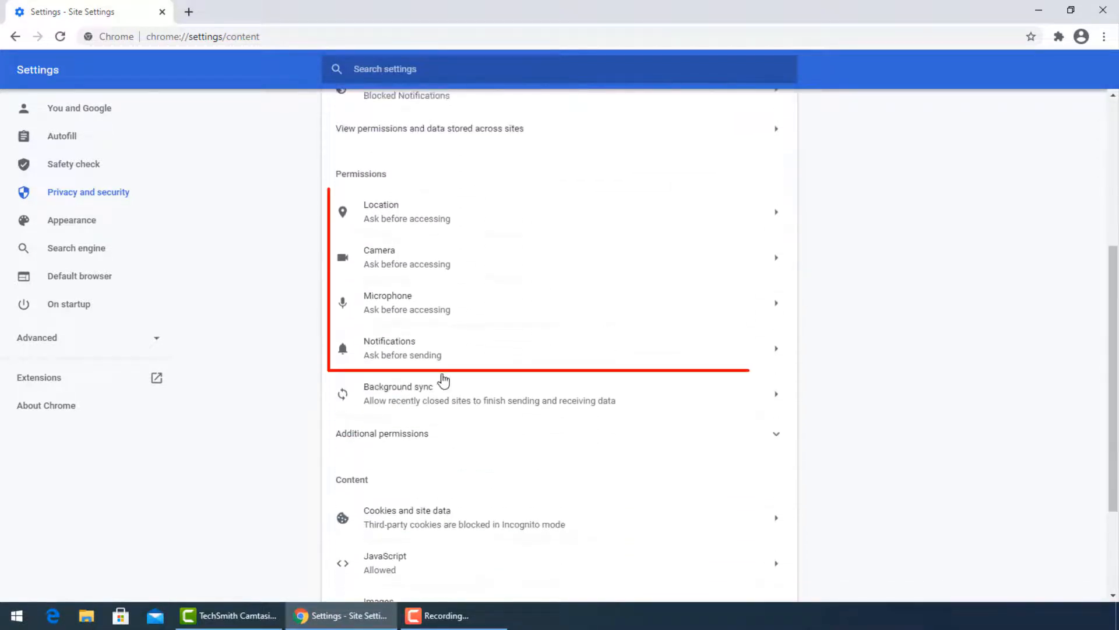
left_click(407, 211)
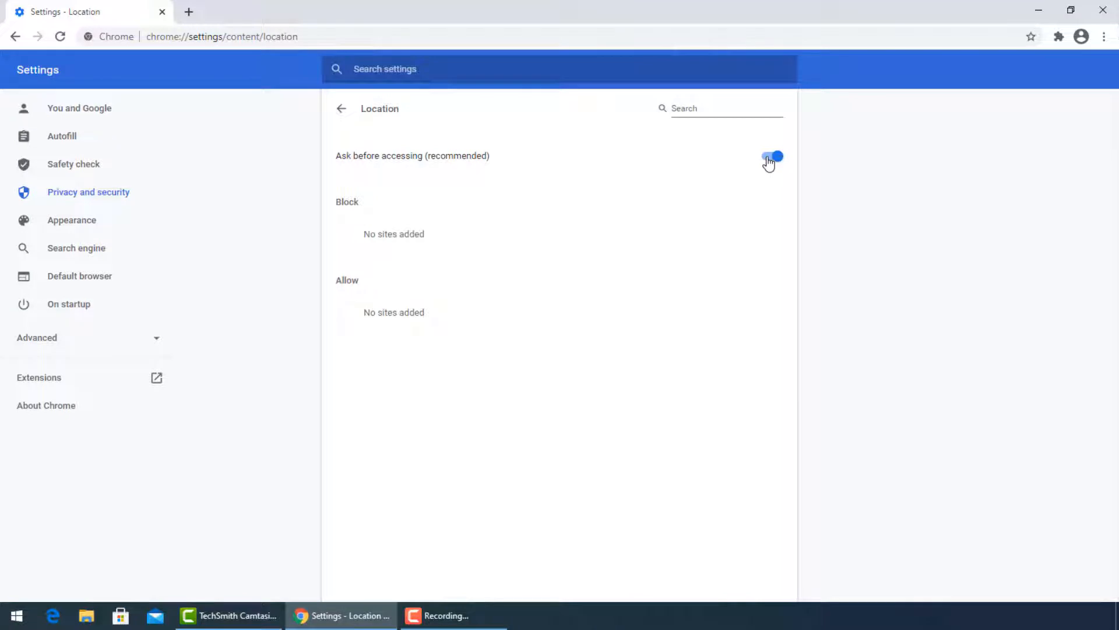
left_click(341, 109)
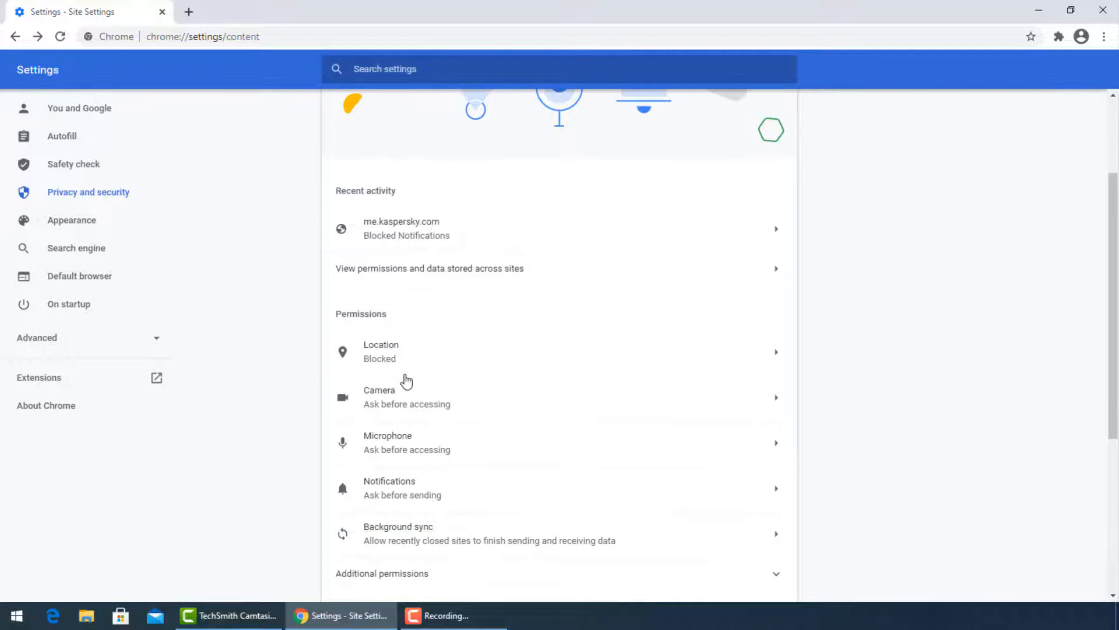
left_click(407, 397)
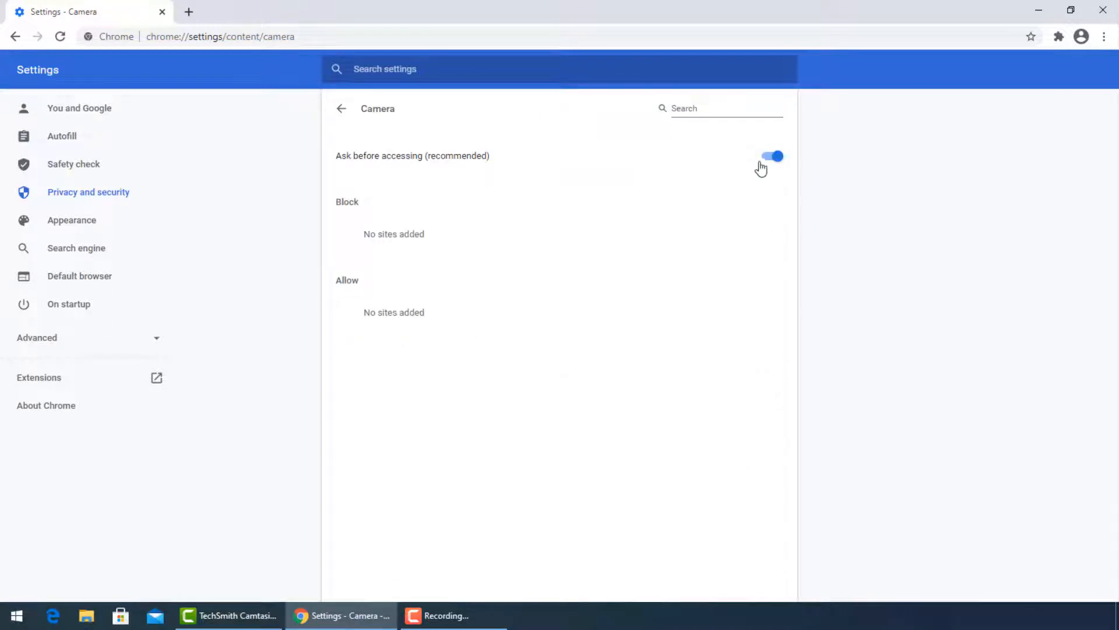
left_click(773, 156)
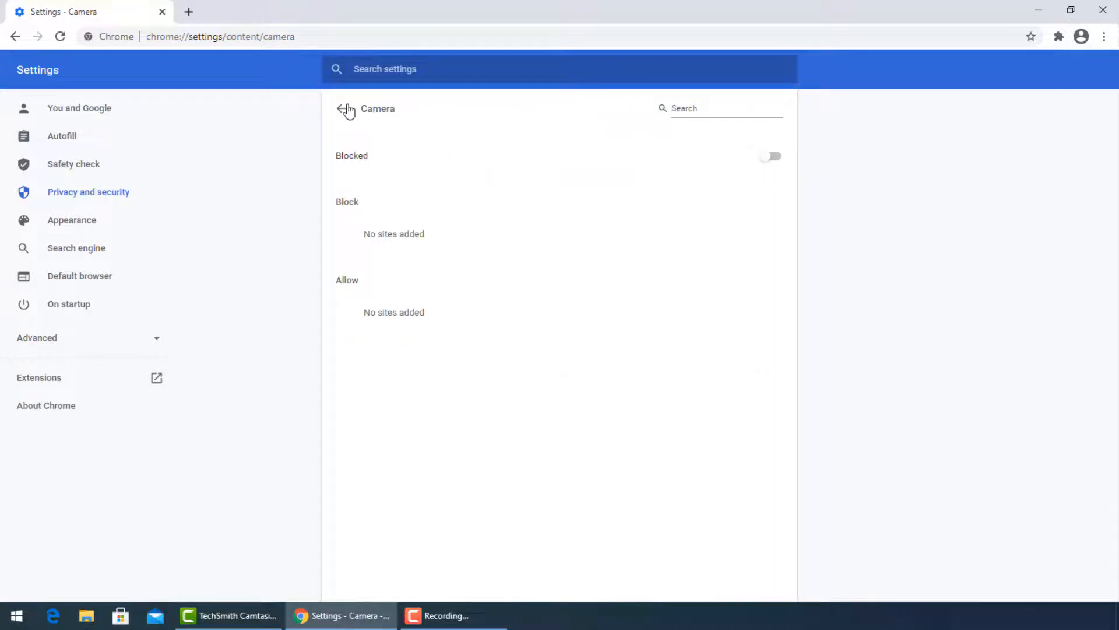
left_click(345, 109)
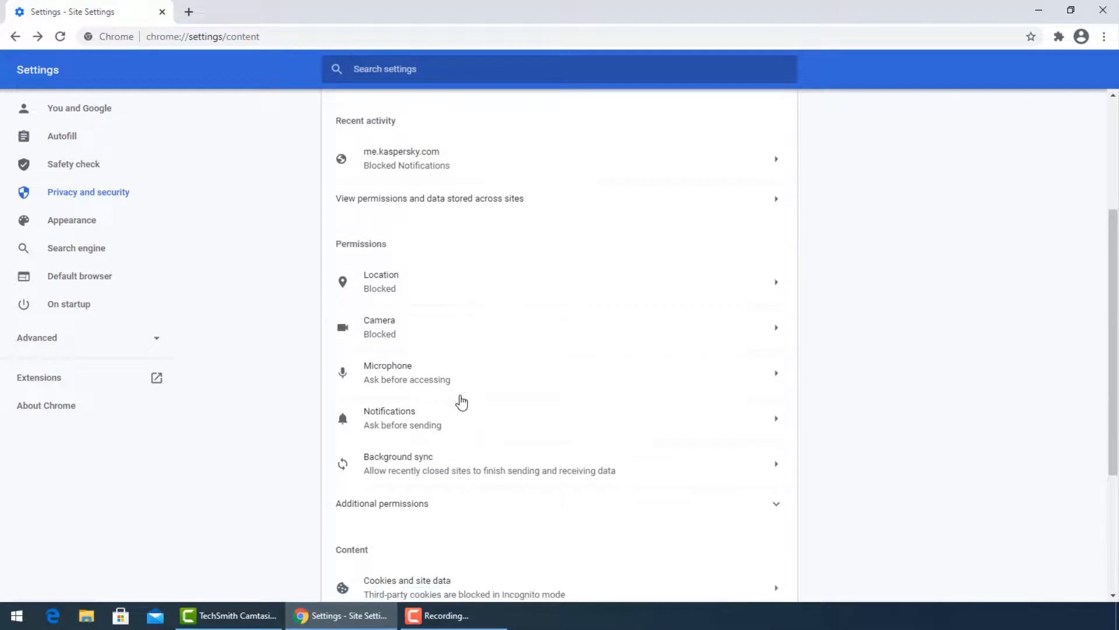
Check that Pop-ups and redirects remain set to Blocked.
scroll("down", 3)
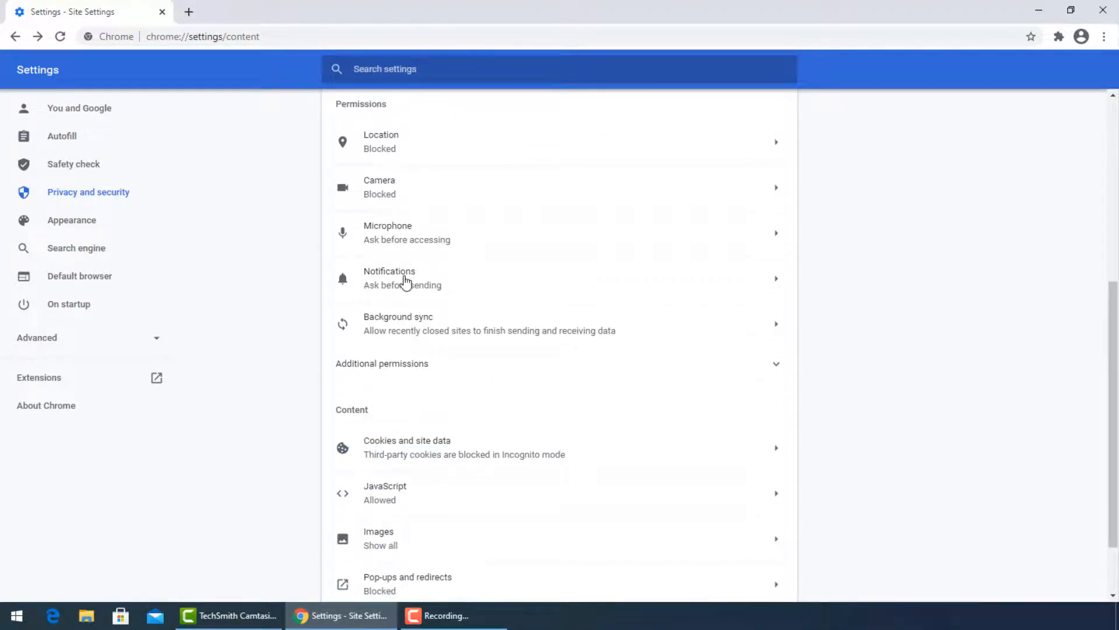
mouse_move(385, 334)
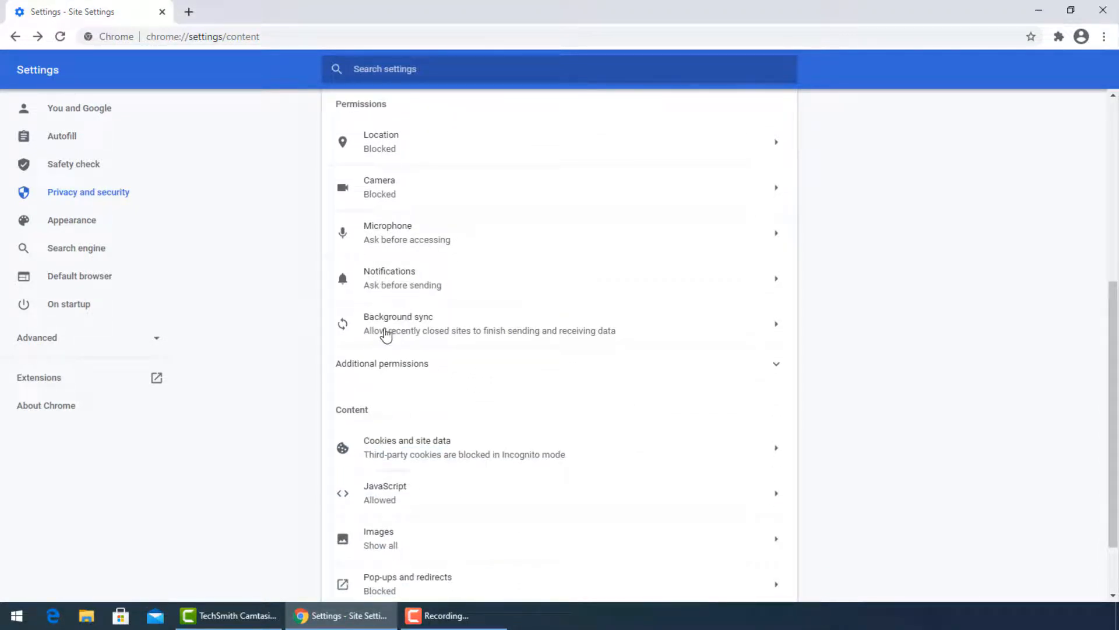
scroll("down", 3)
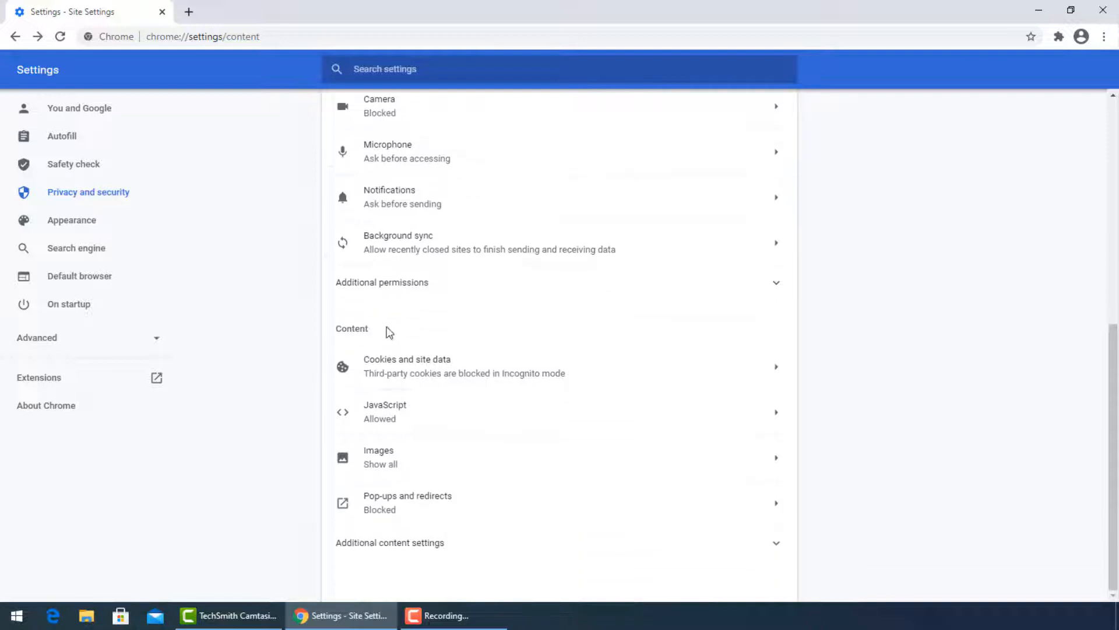
mouse_move(489, 516)
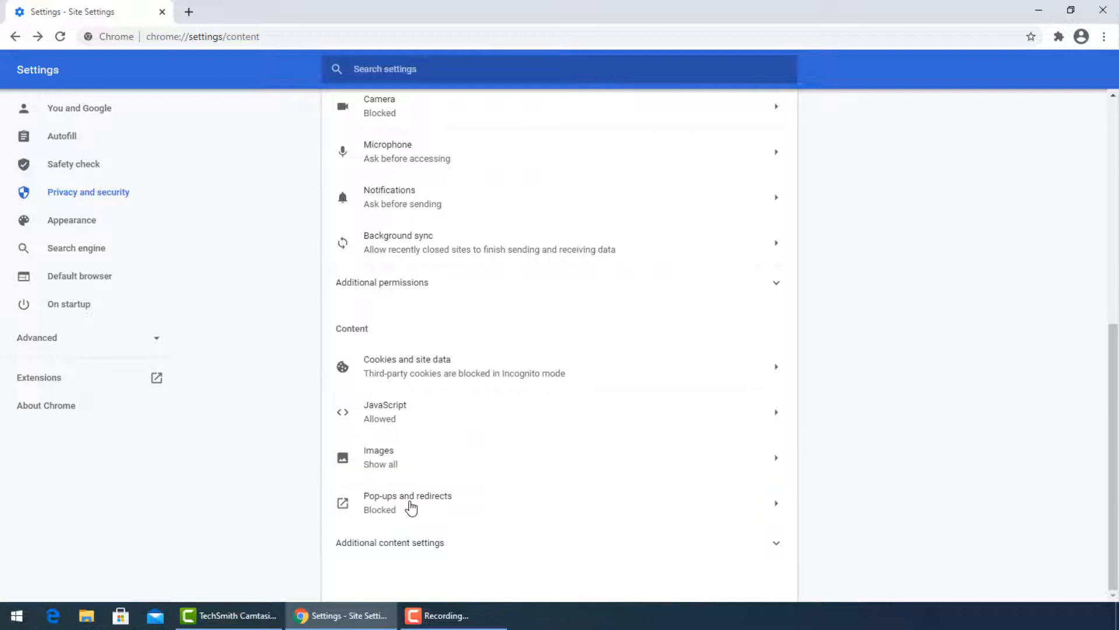
left_click(407, 502)
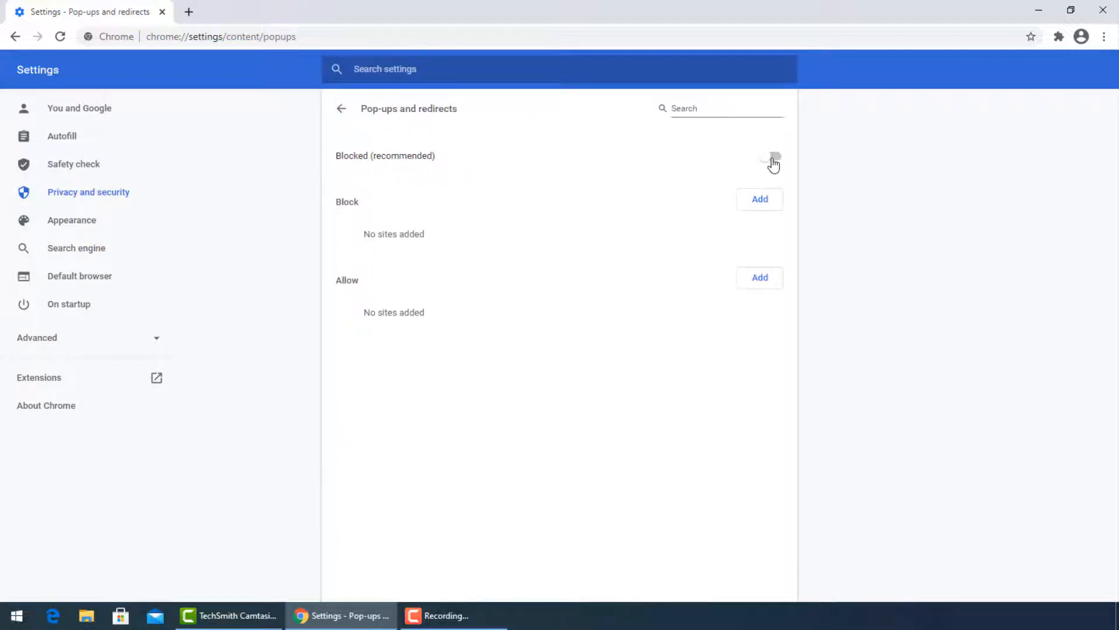
left_click(341, 108)
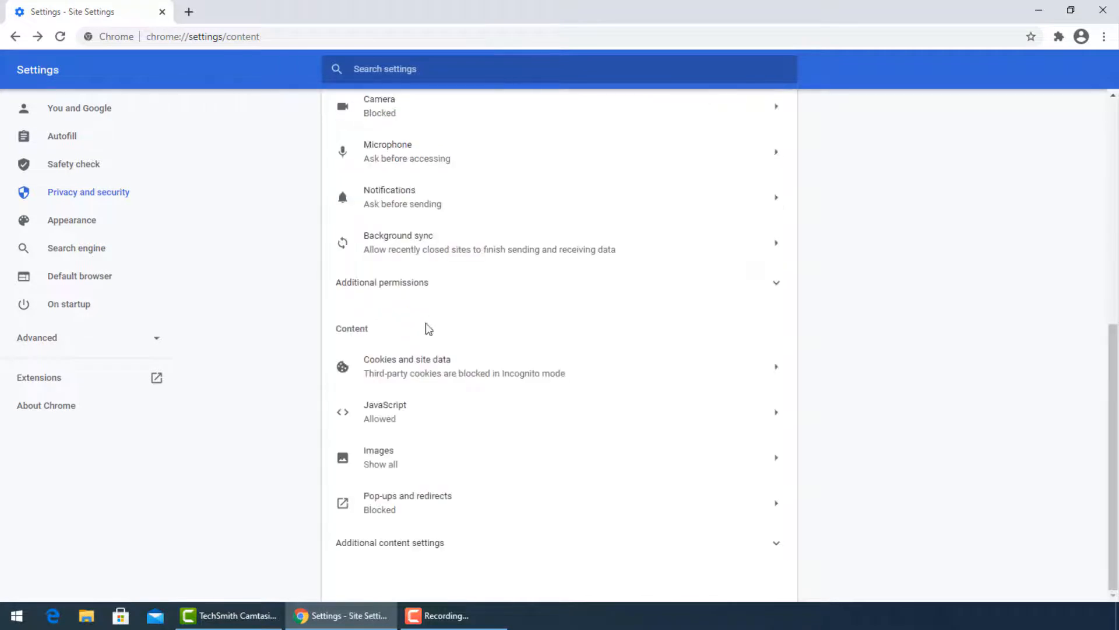
Remove and confirm removal of the Tabby Cat extension on the Extensions page.
left_click(1103, 35)
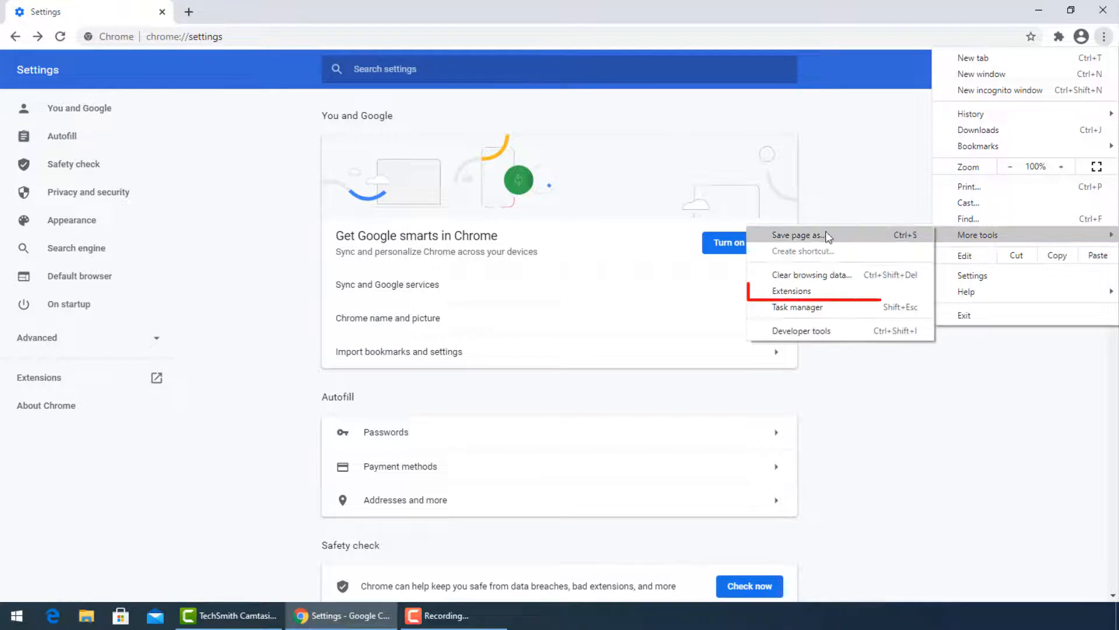
mouse_move(804, 296)
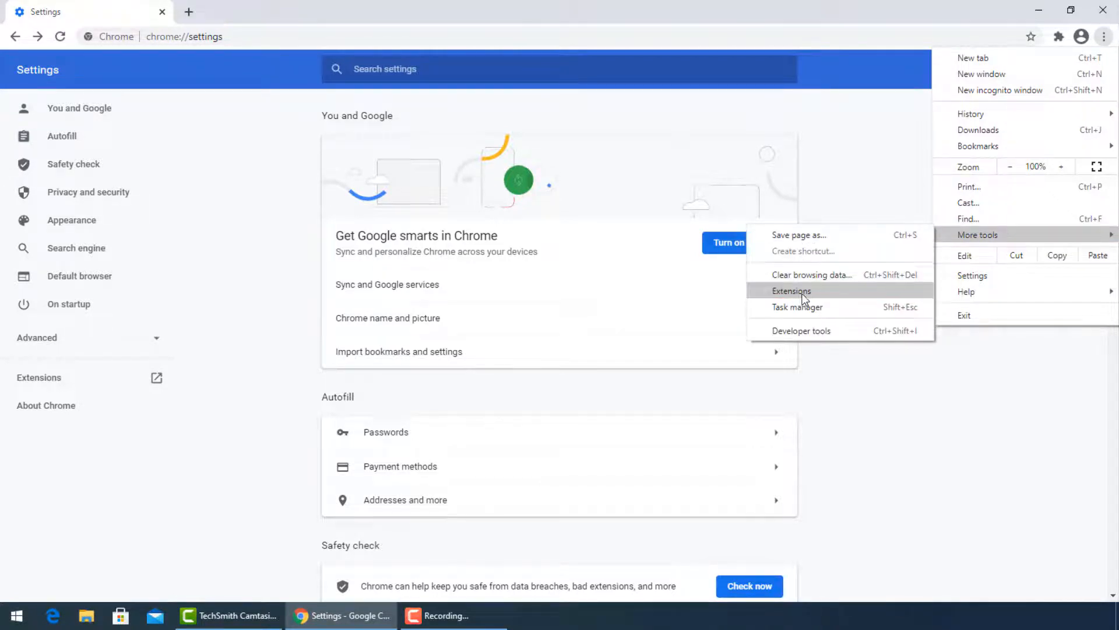
left_click(791, 291)
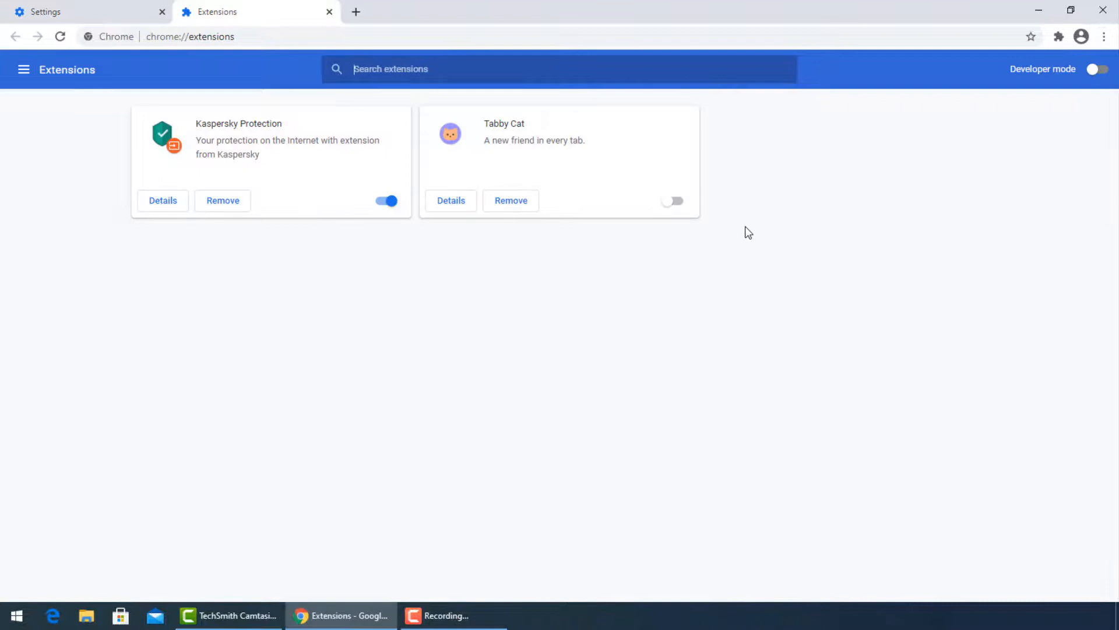
mouse_move(510, 204)
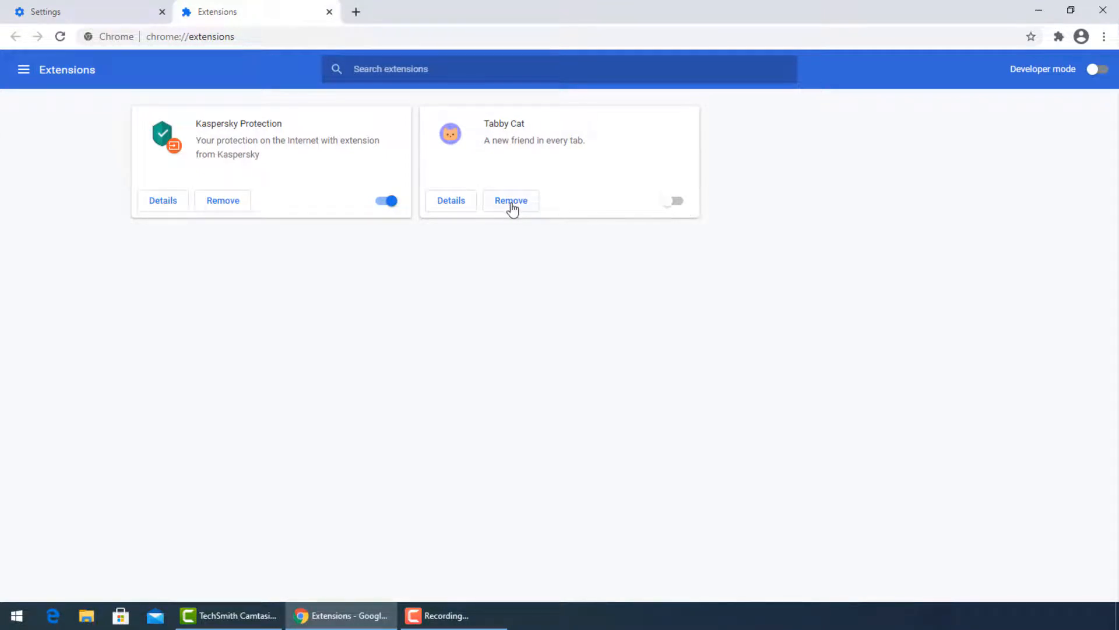
left_click(511, 200)
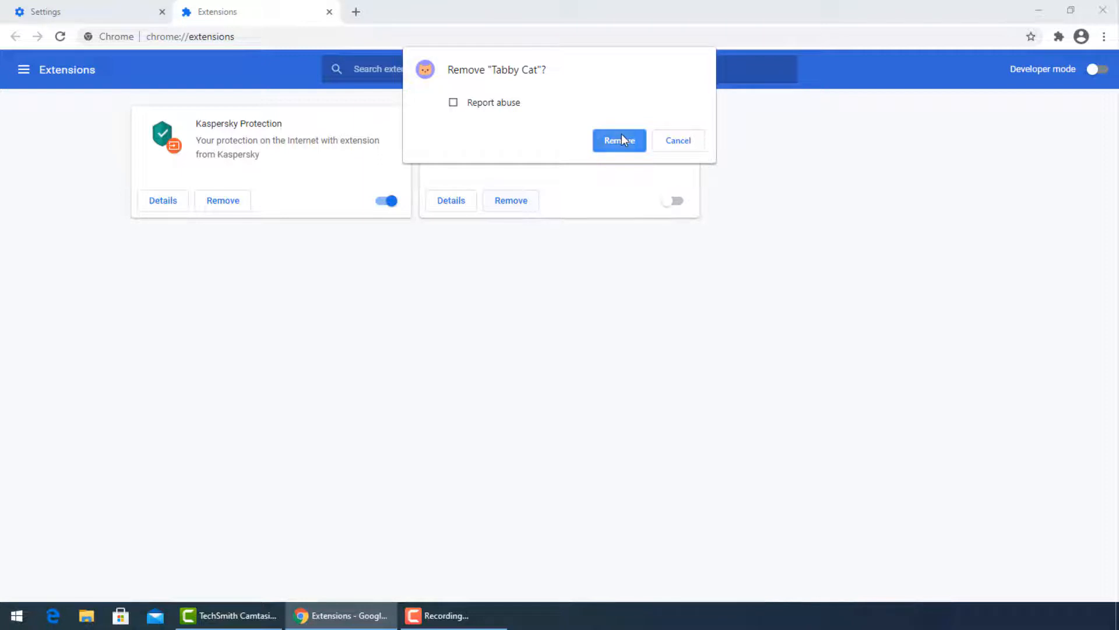
left_click(619, 140)
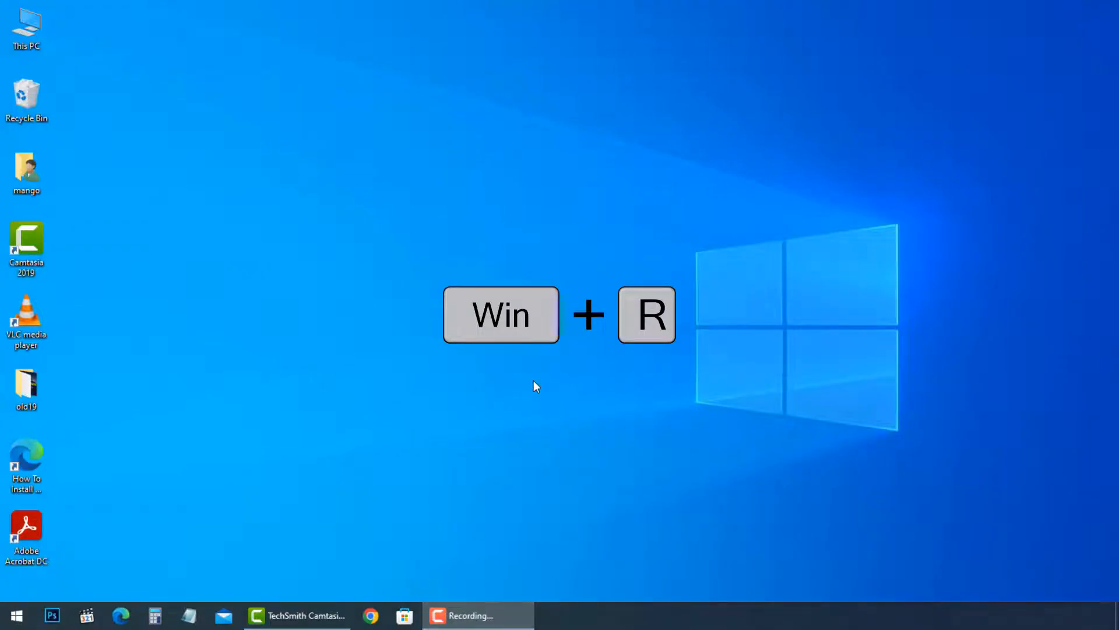
Launch Command Prompt by running cmd from the Windows Run box.
key("Win+r")
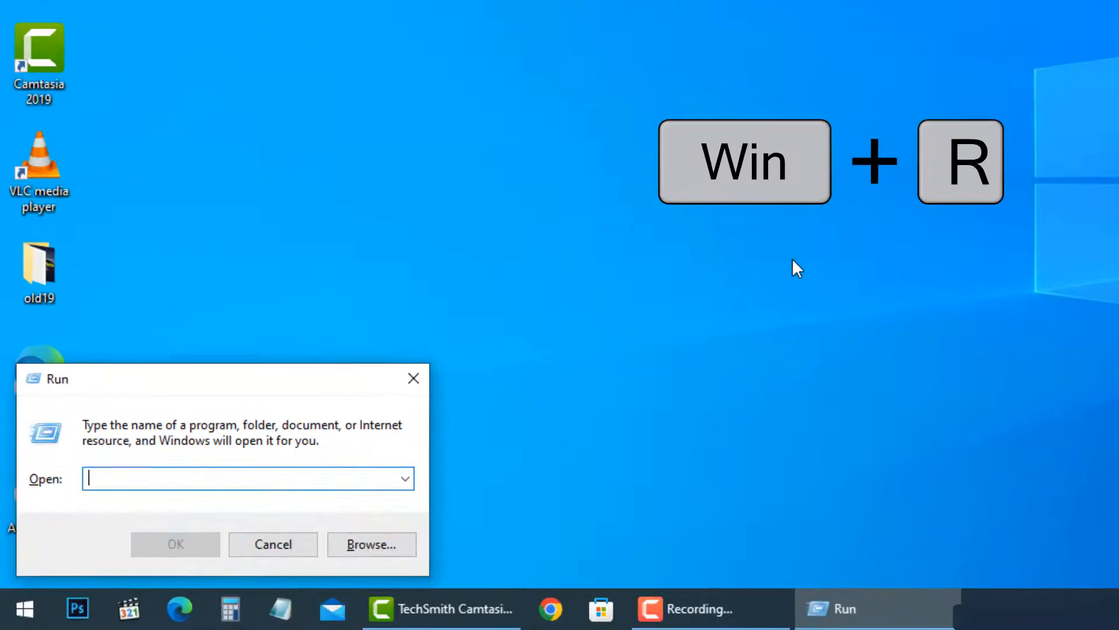
type("cmd")
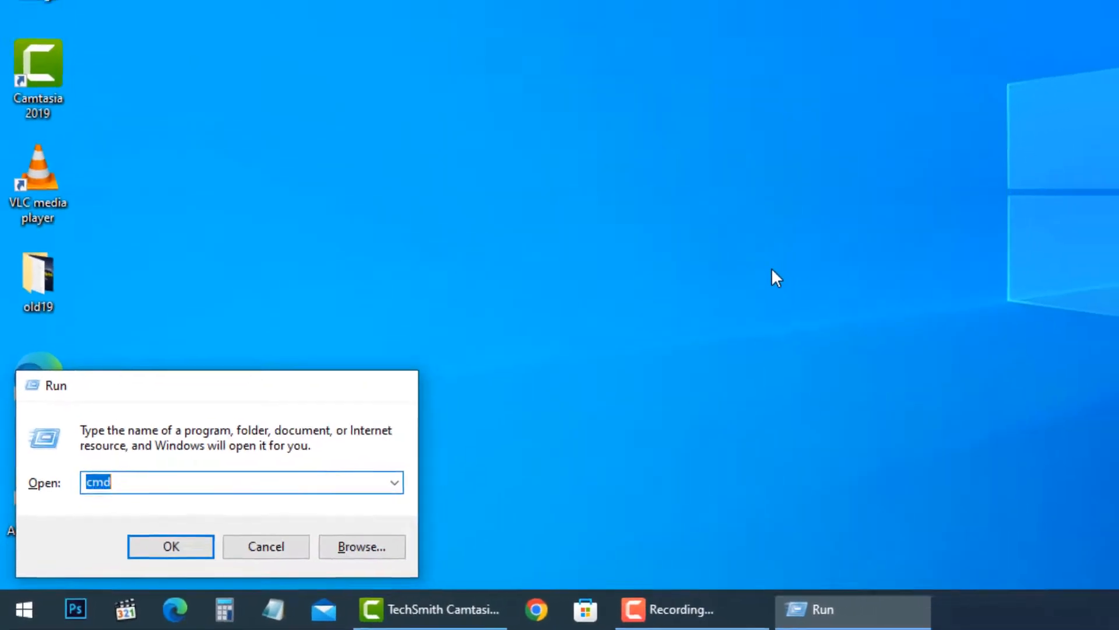
left_click(170, 546)
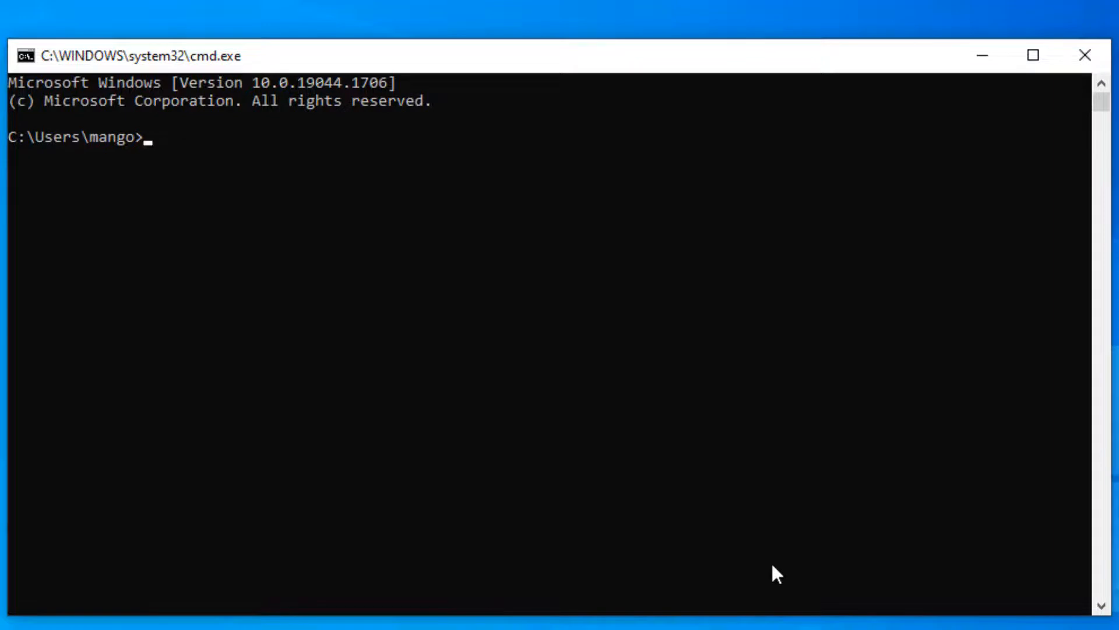
Run ipconfig /release to drop the Ethernet adapter's IP configuration.
type("ipco")
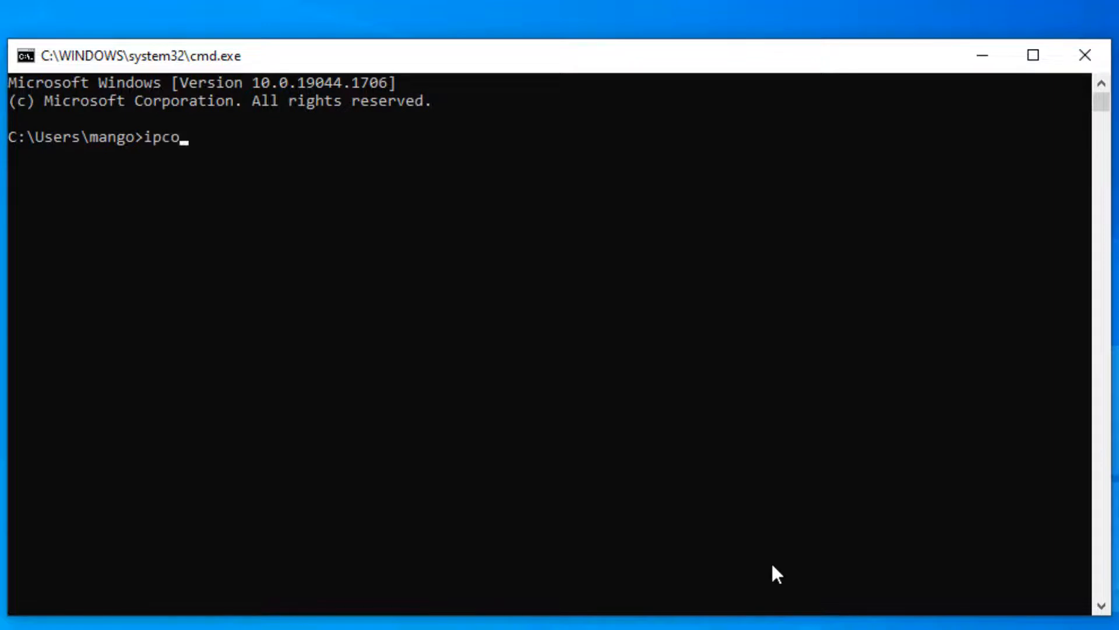
type("nfig")
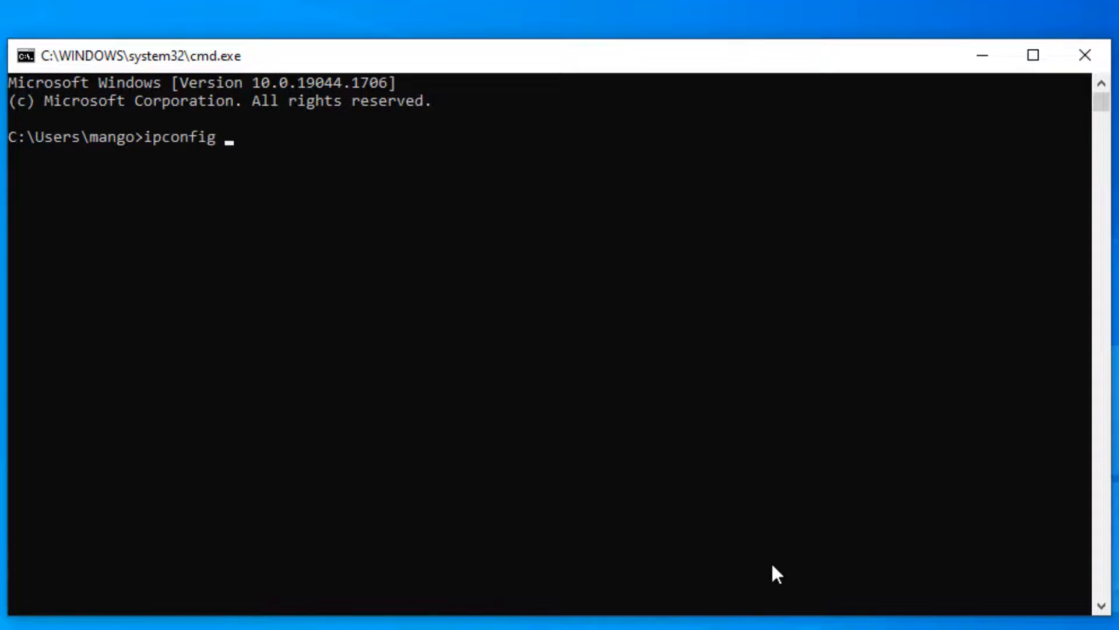
type("/")
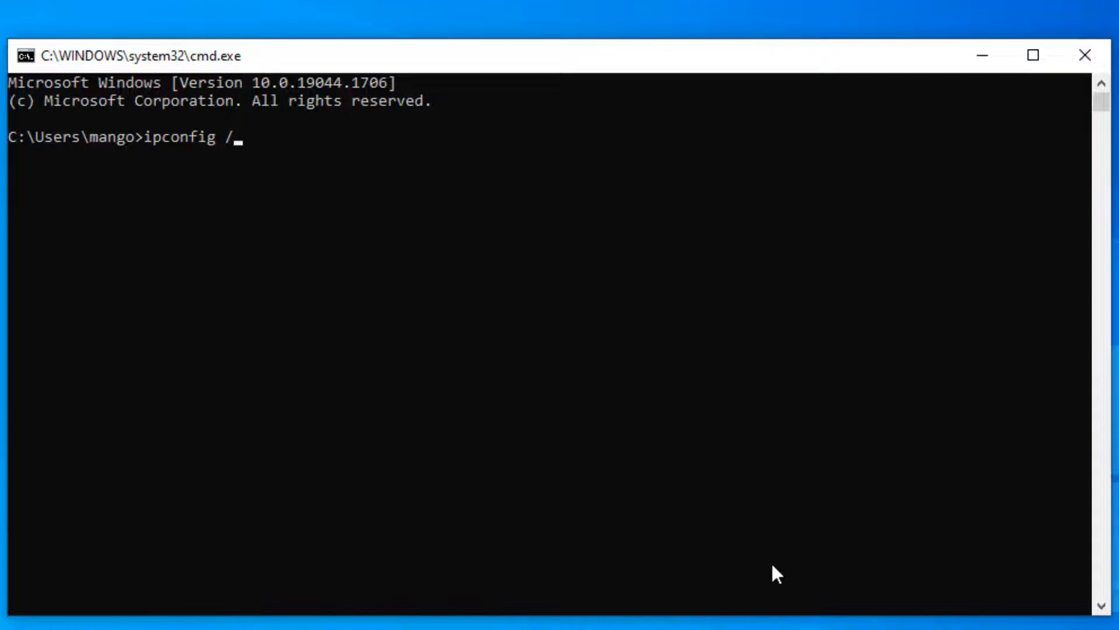
type("rel")
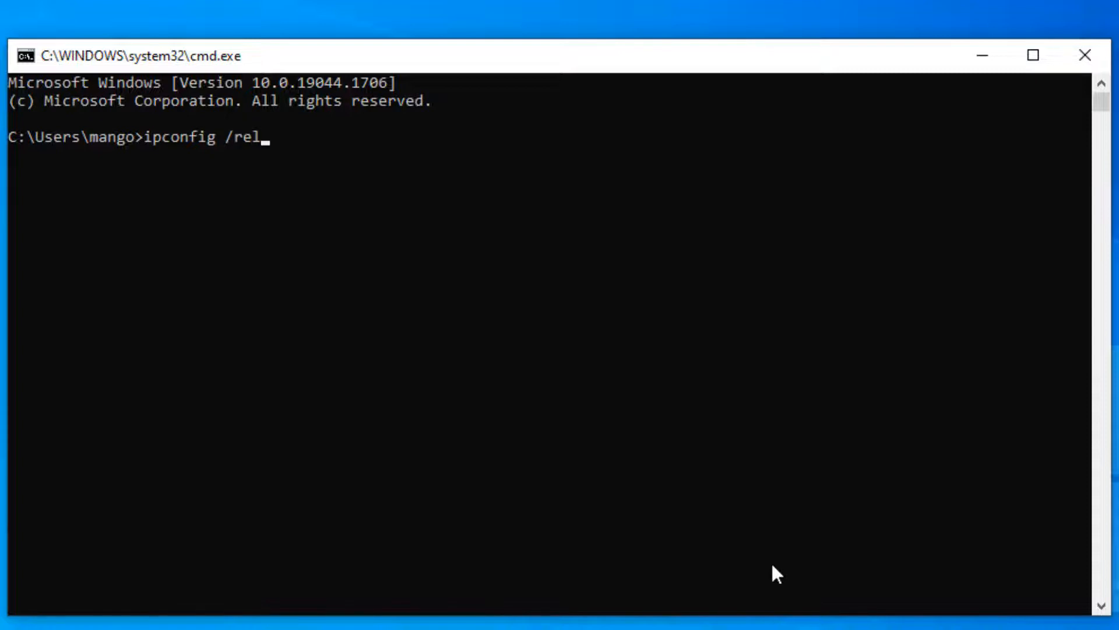
type("ease")
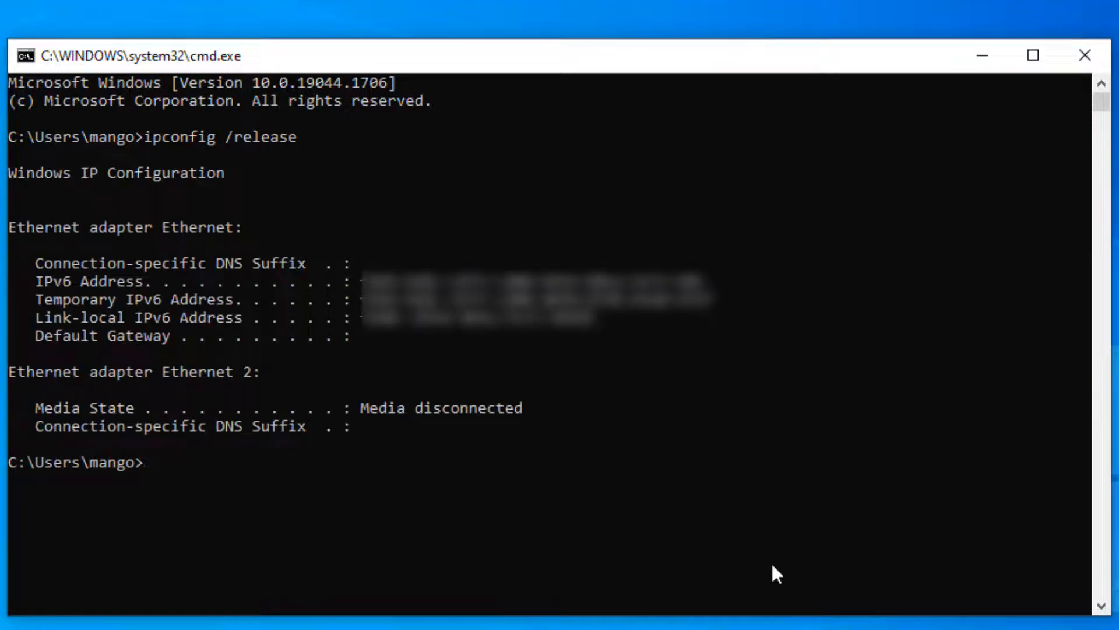
Run ipconfig /flushdns to empty the DNS resolver cache.
type("ipc")
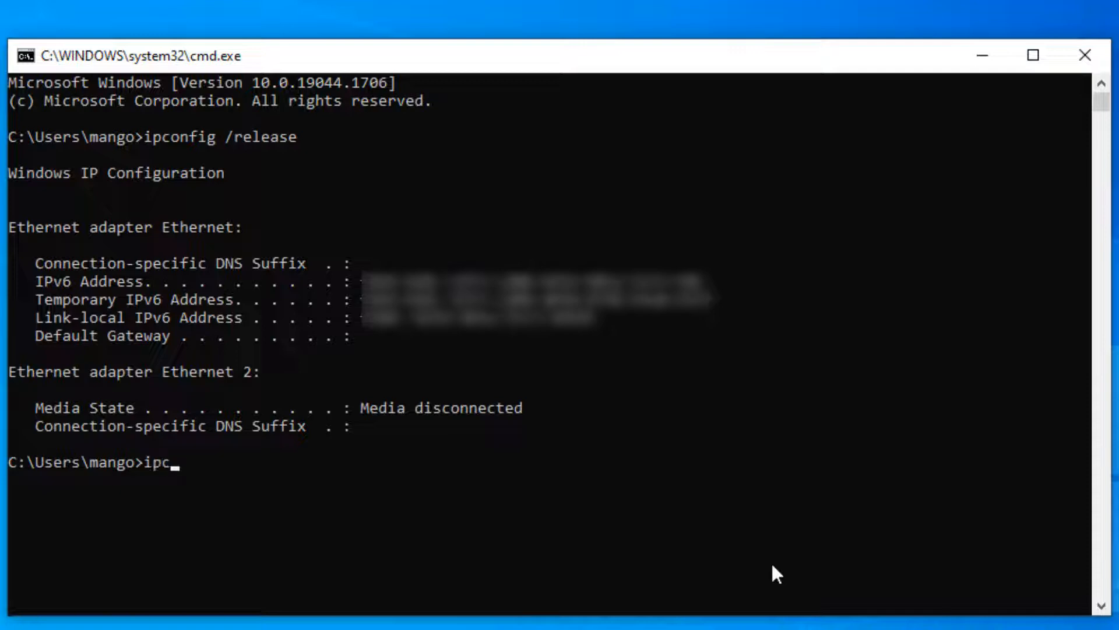
type("onfig /")
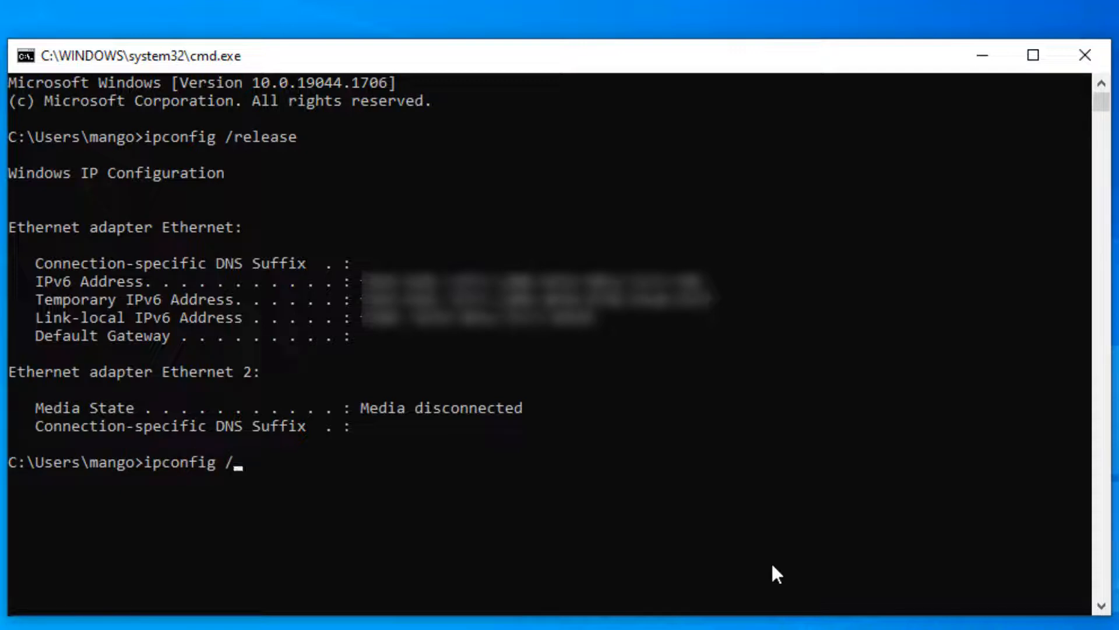
type("flu")
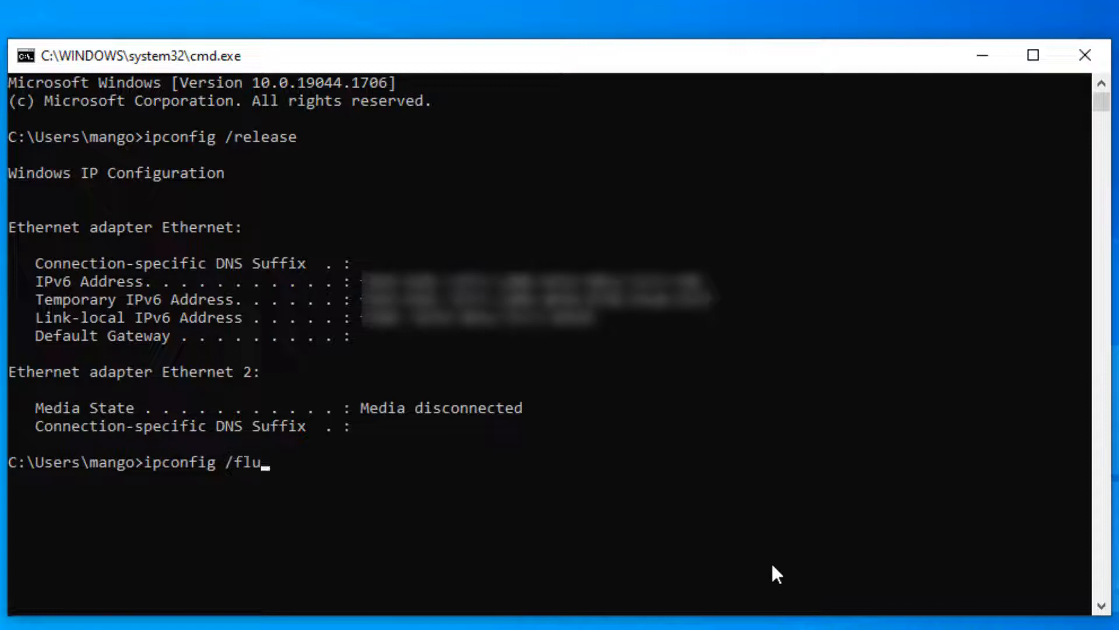
type("shdns")
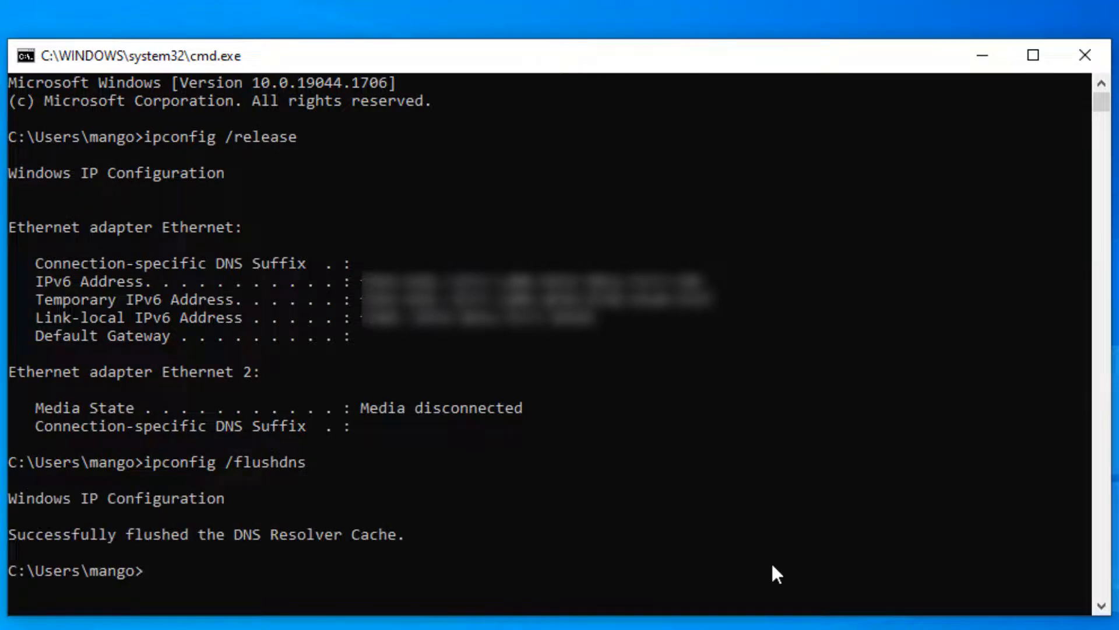
Begin typing the ipconfig /renew command at the Command Prompt.
type("ipconfig /")
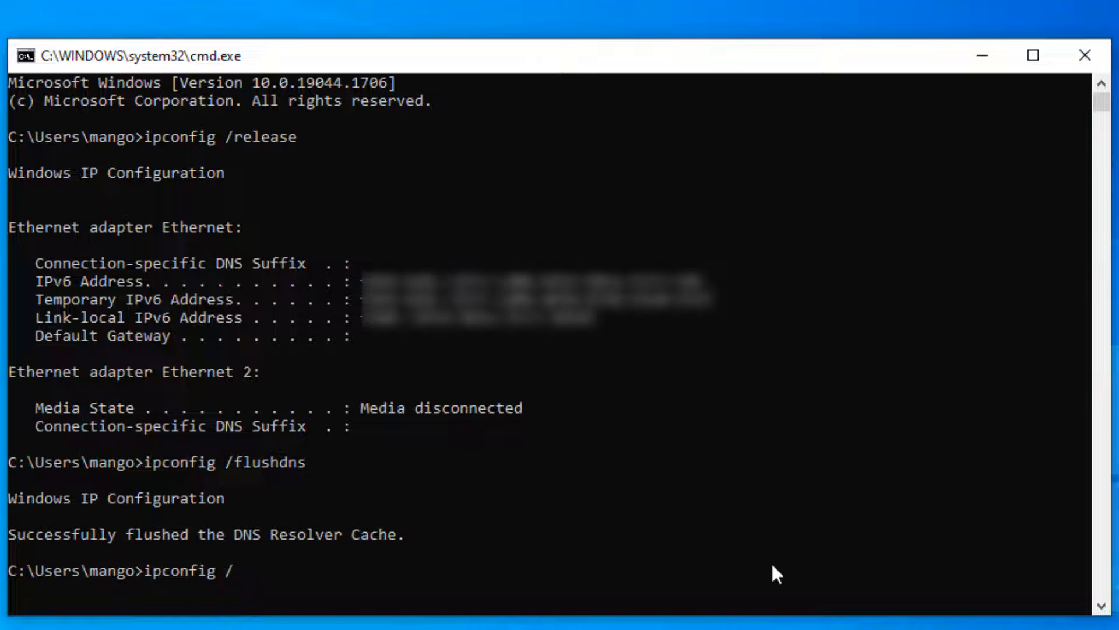
type("ren")
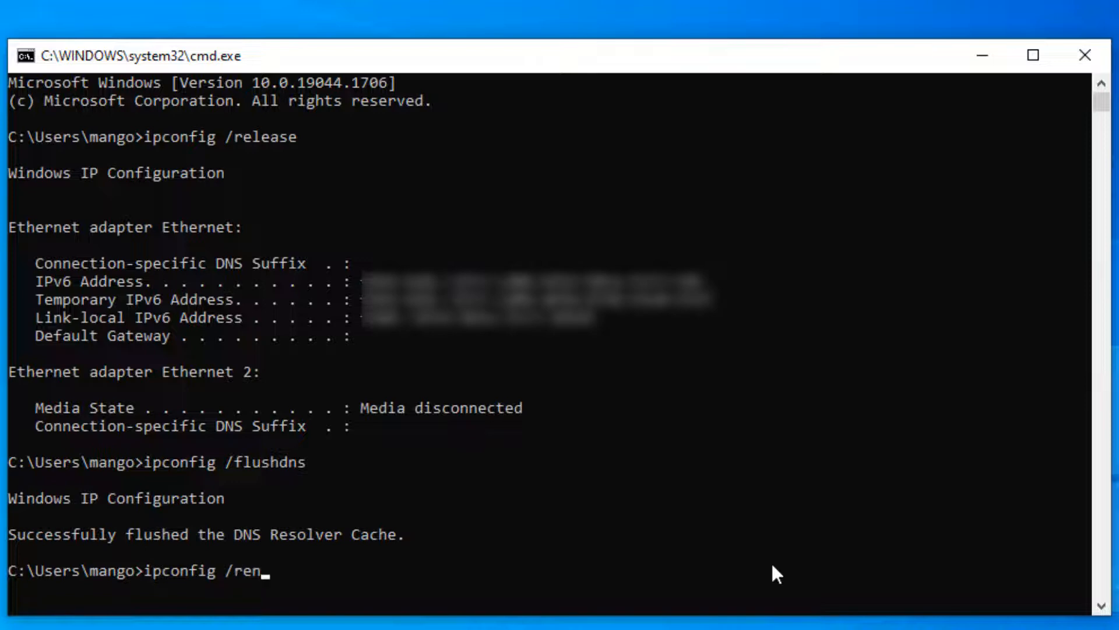